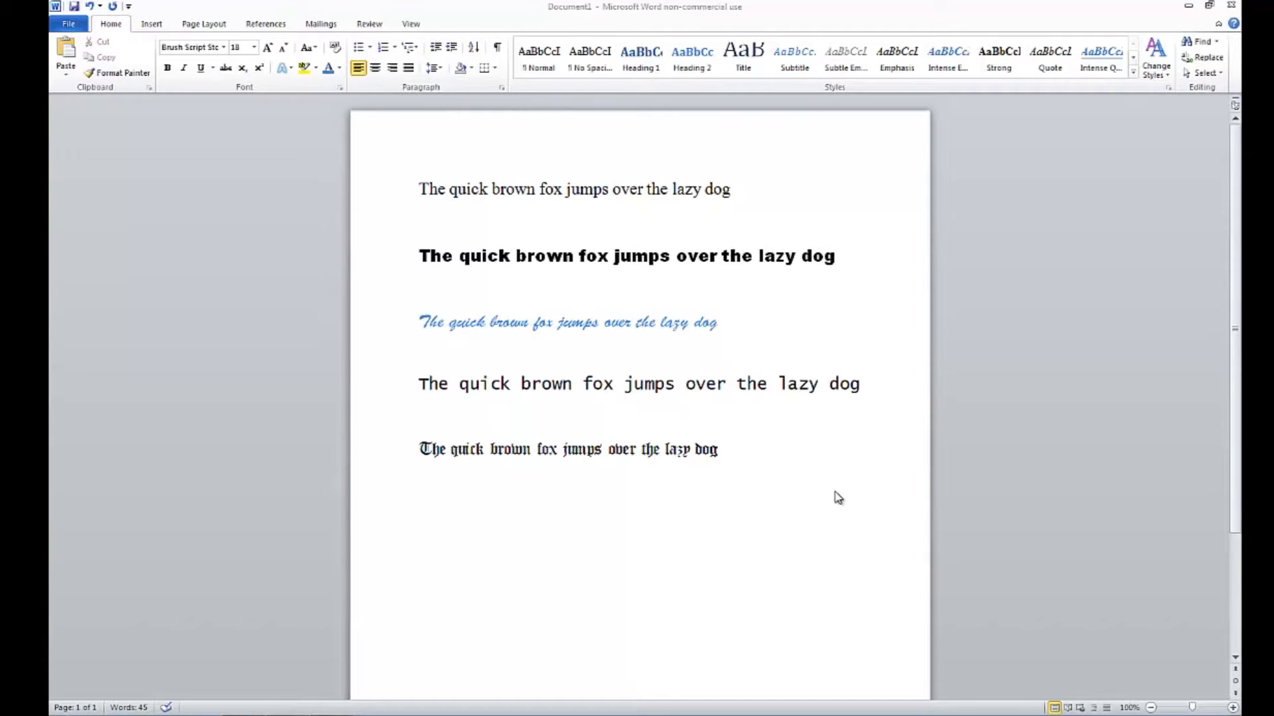
mouse_move(727, 441)
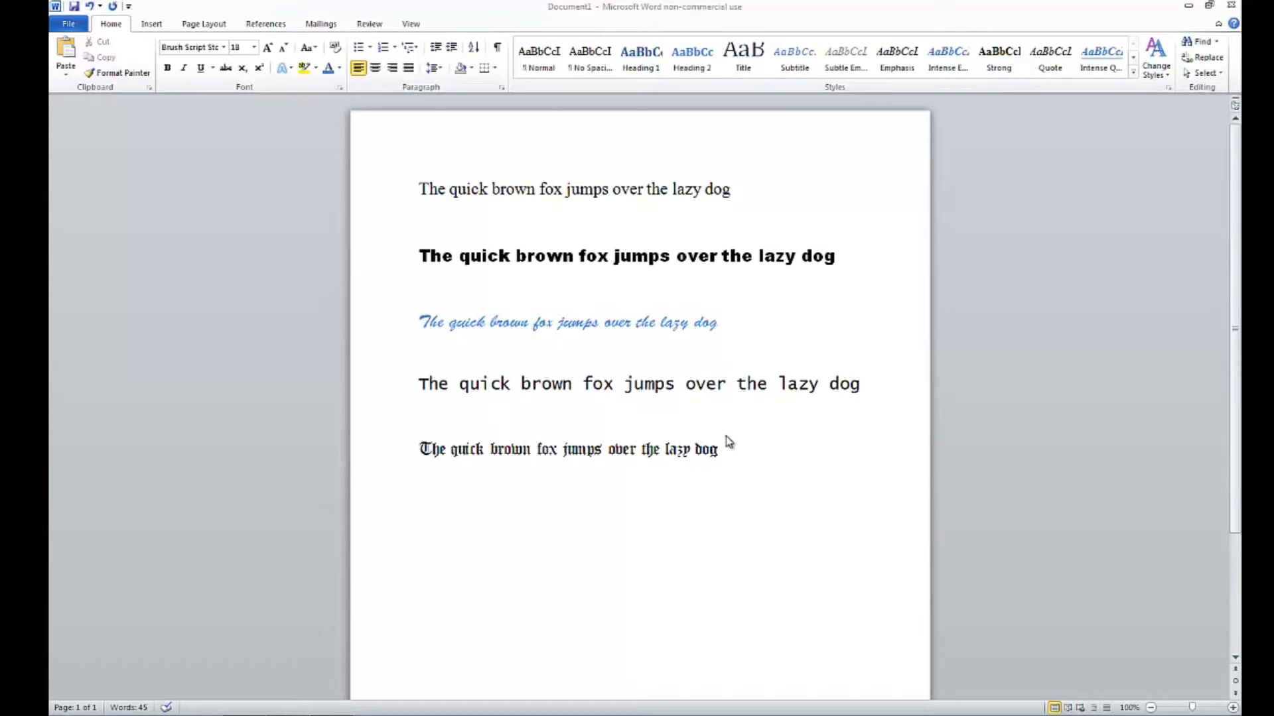
mouse_move(758, 464)
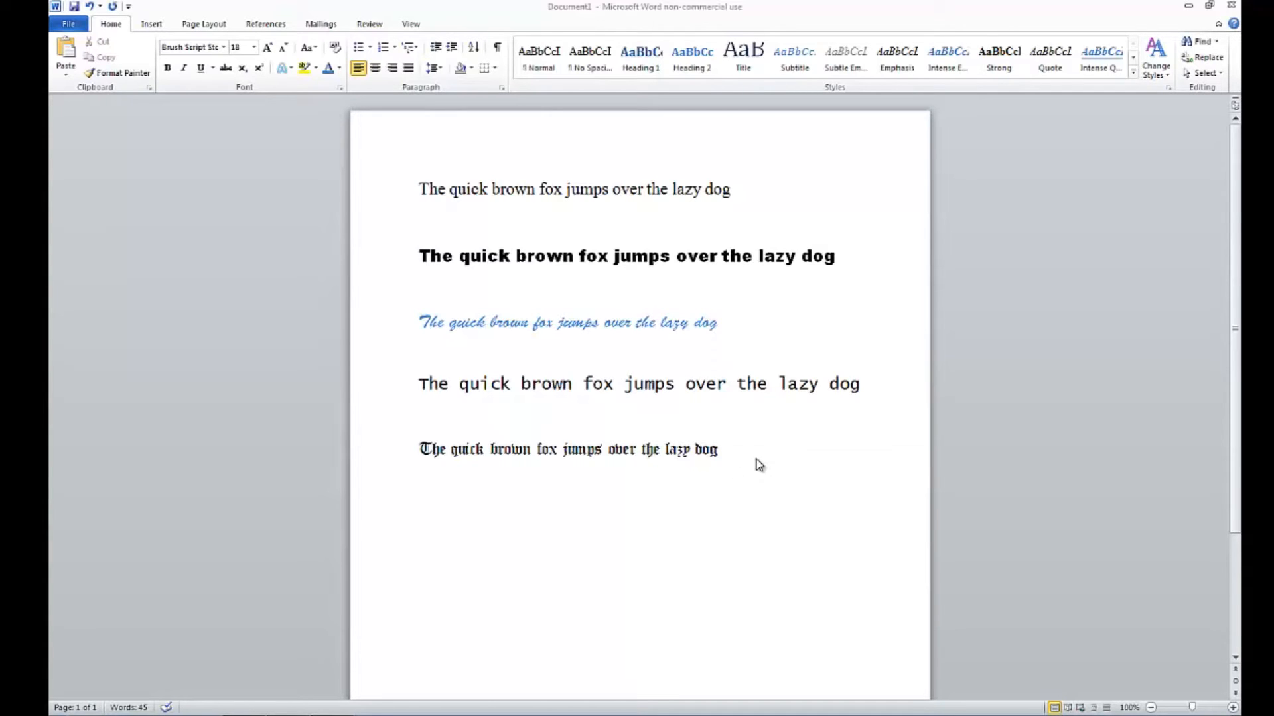
mouse_move(512, 437)
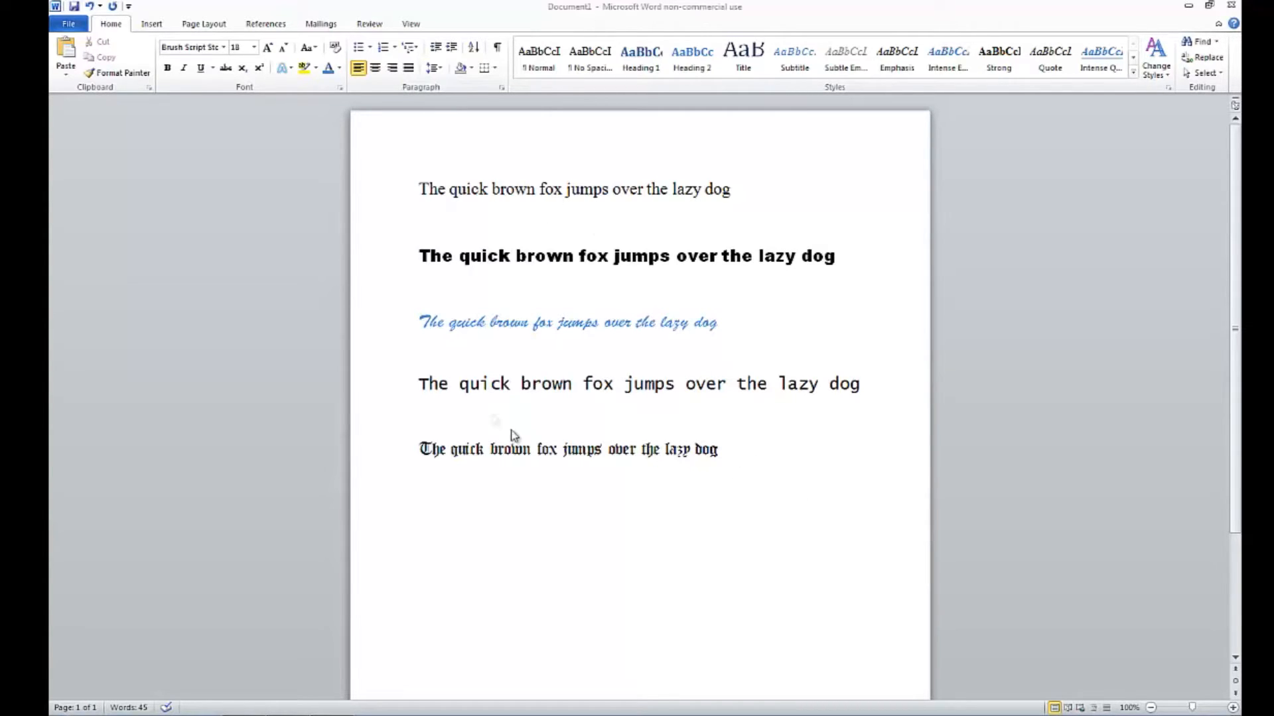
mouse_move(475, 287)
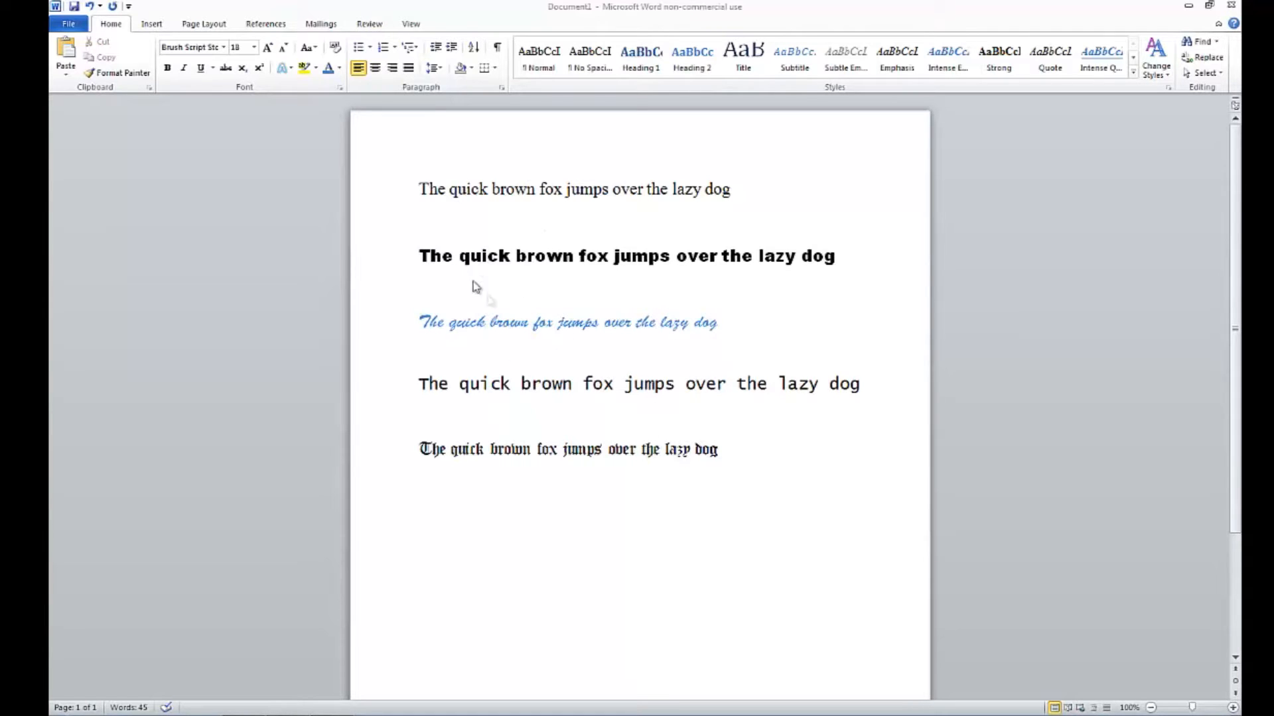
Place the cursor below the last line, then open and close the Font dialog unchanged.
left_click(420, 510)
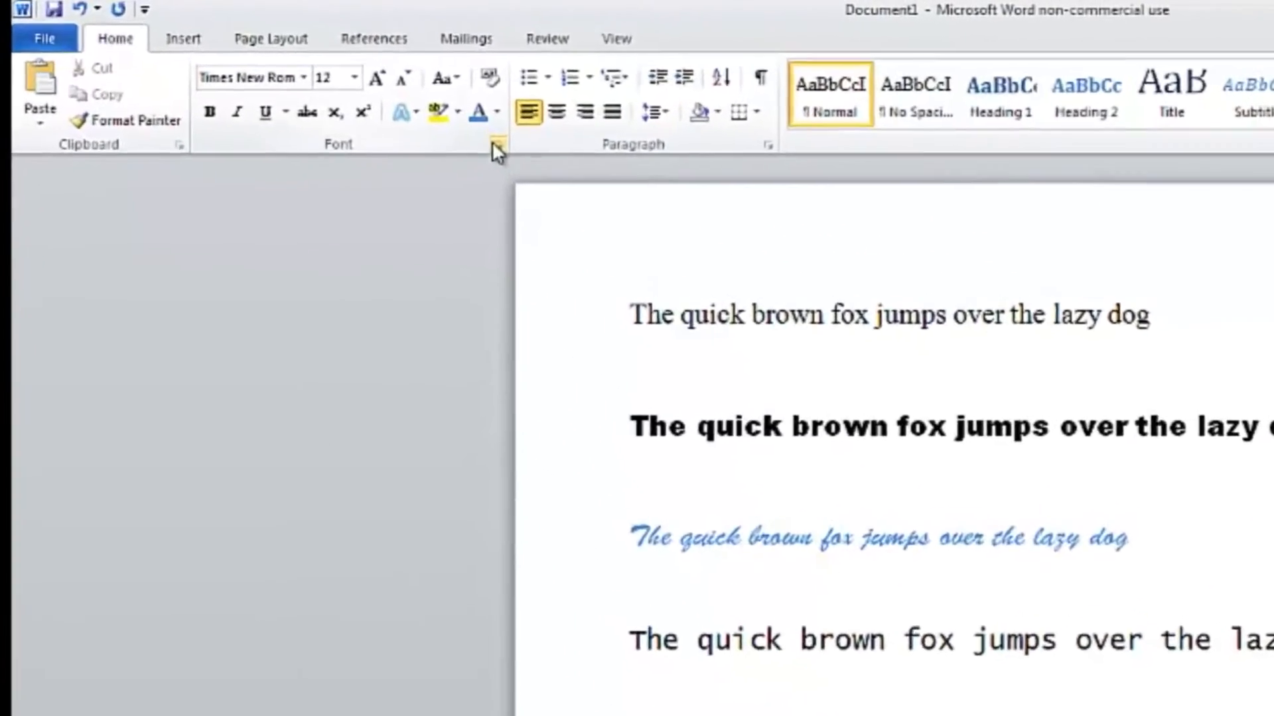
left_click(495, 144)
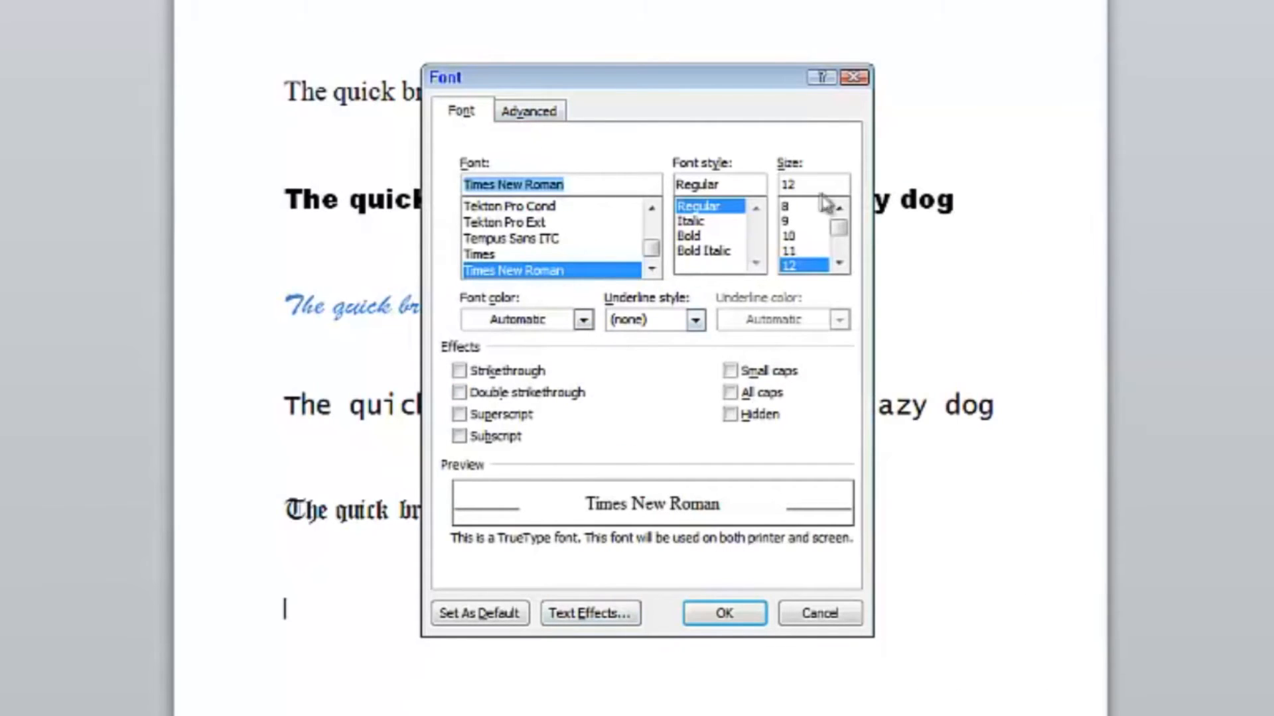
left_click(723, 613)
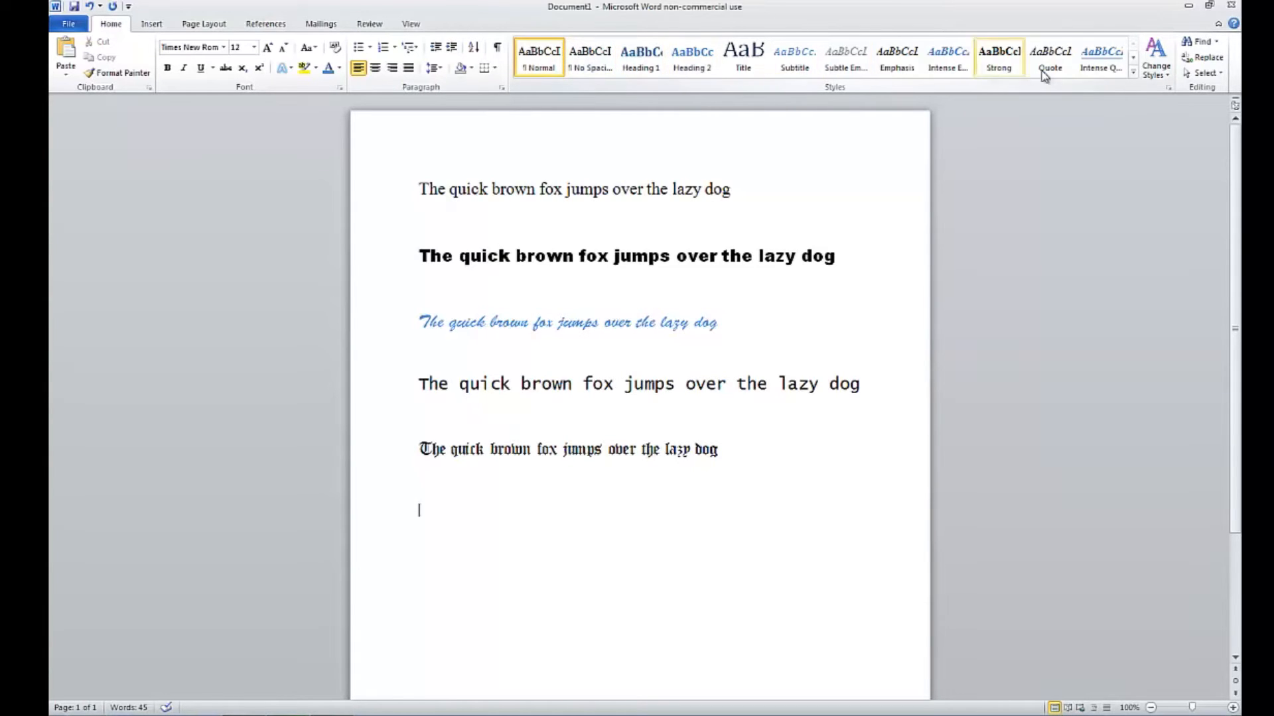
mouse_move(112, 24)
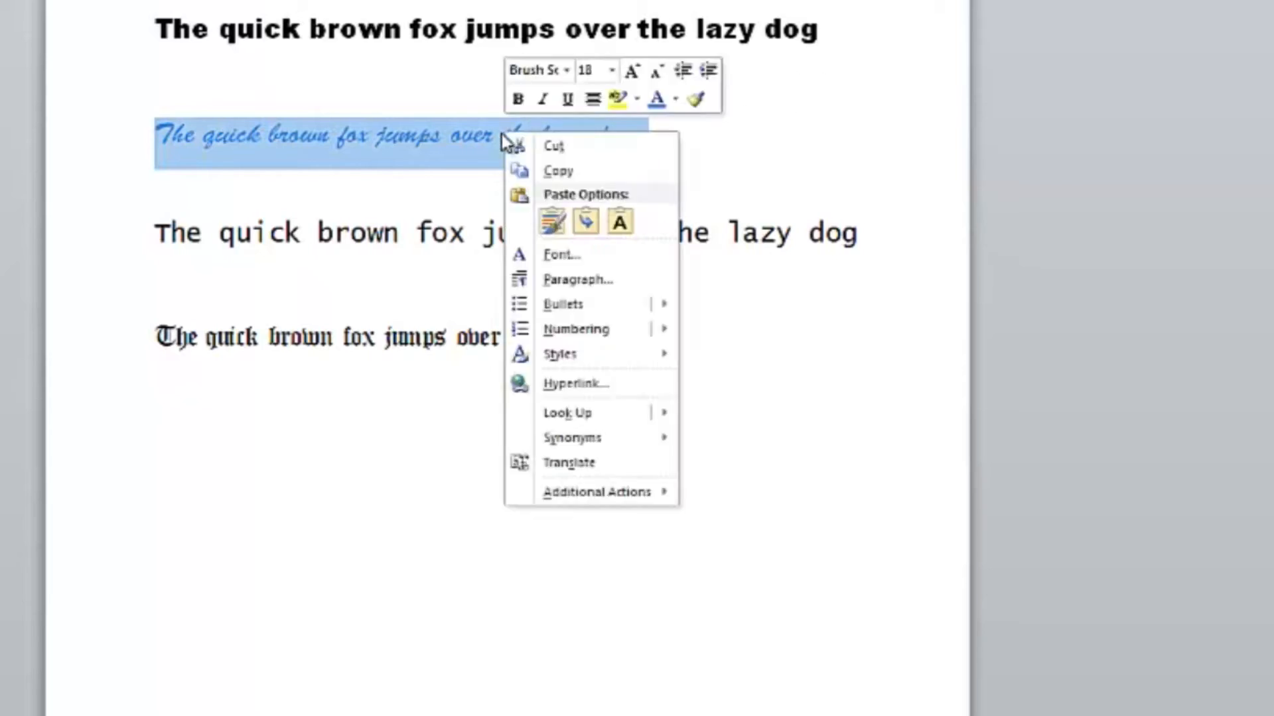
mouse_move(597, 492)
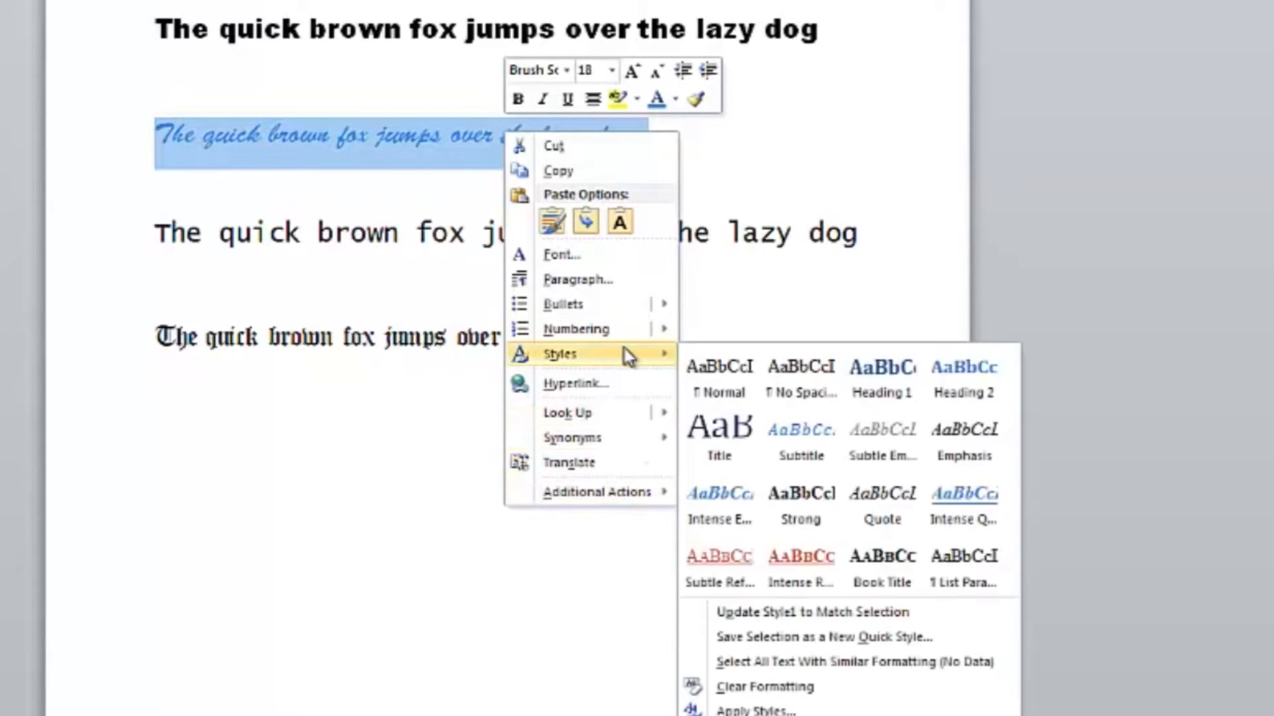
mouse_move(799, 500)
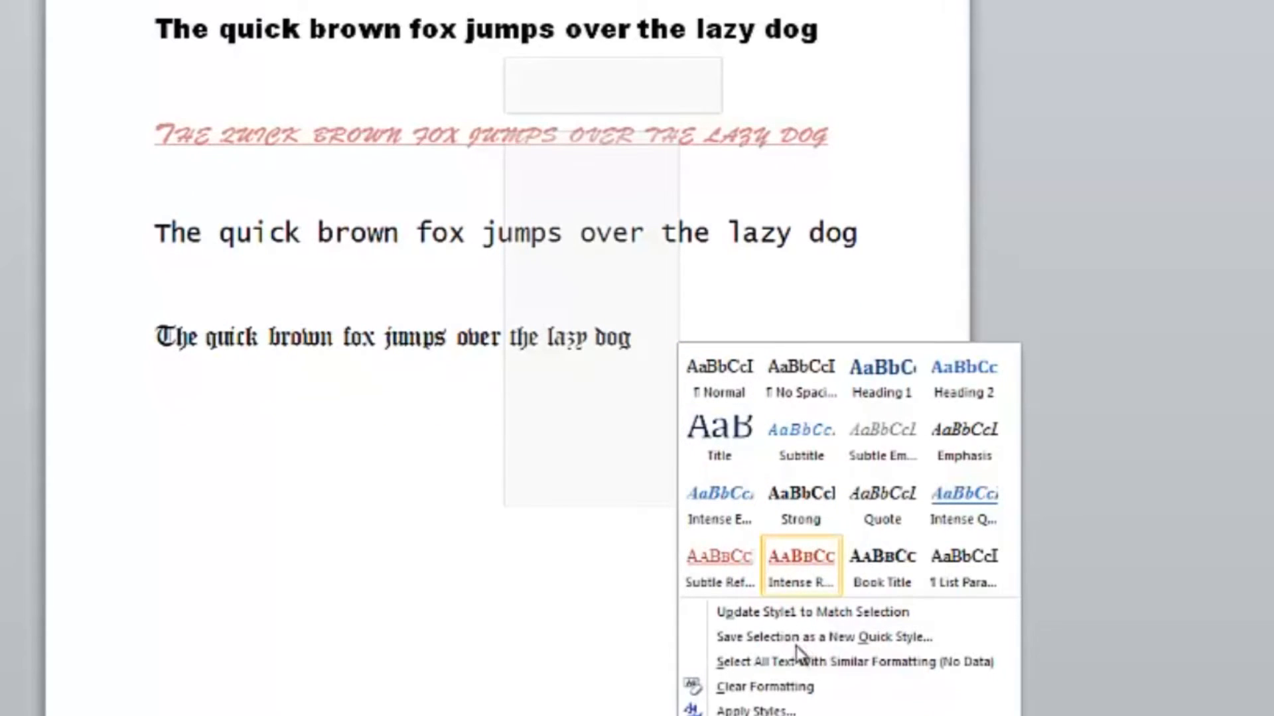
mouse_move(796, 644)
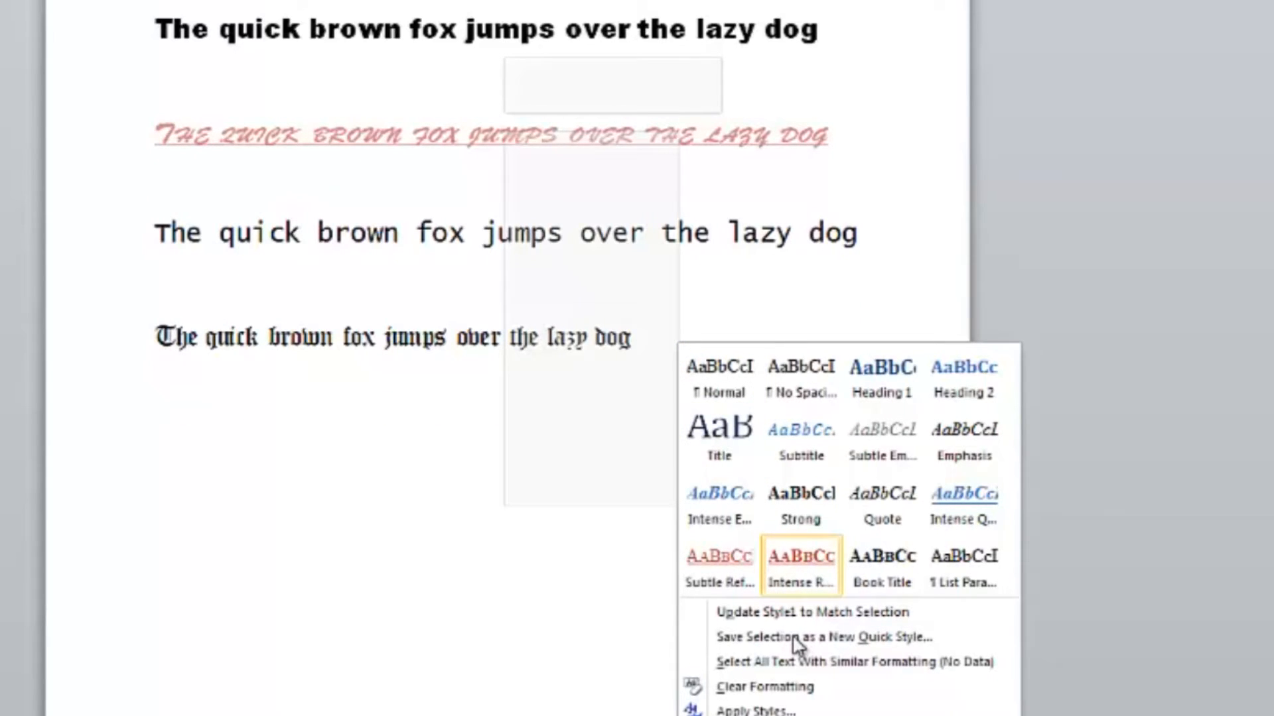
Save the blue script line's formatting as a new quick style named 'BrushLgtBlue'.
left_click(822, 636)
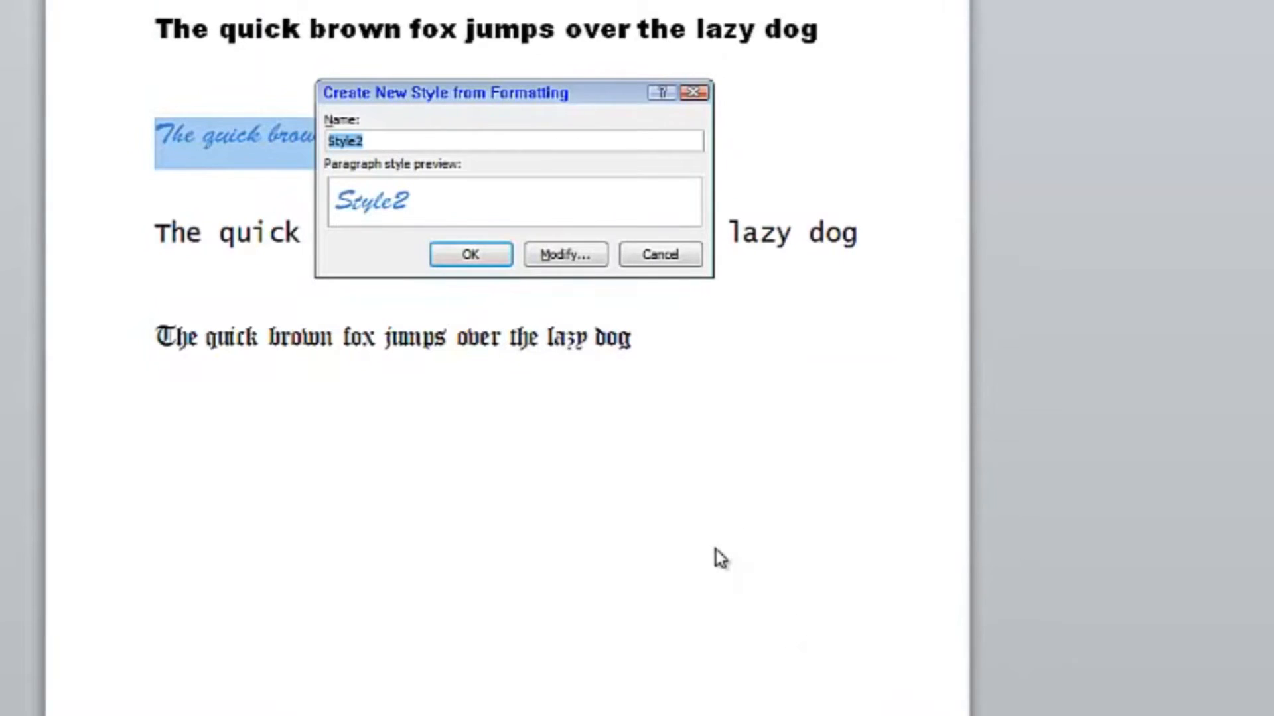
type("Brus")
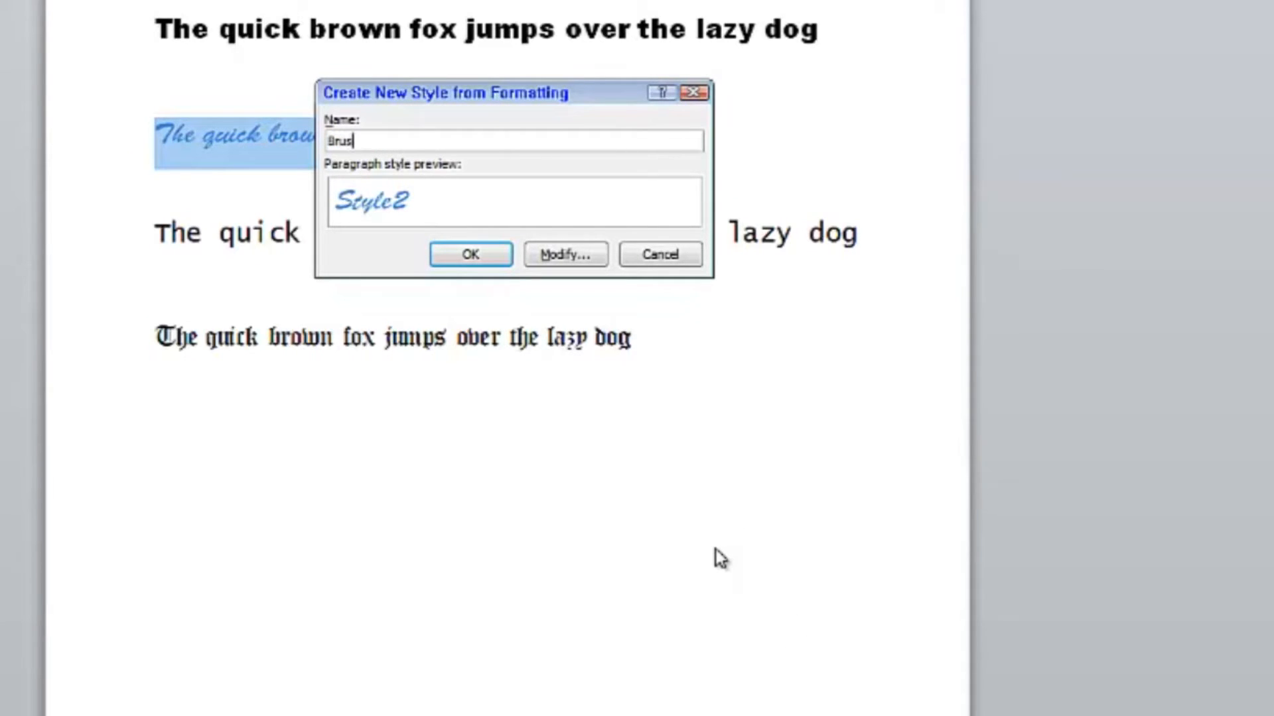
type("h")
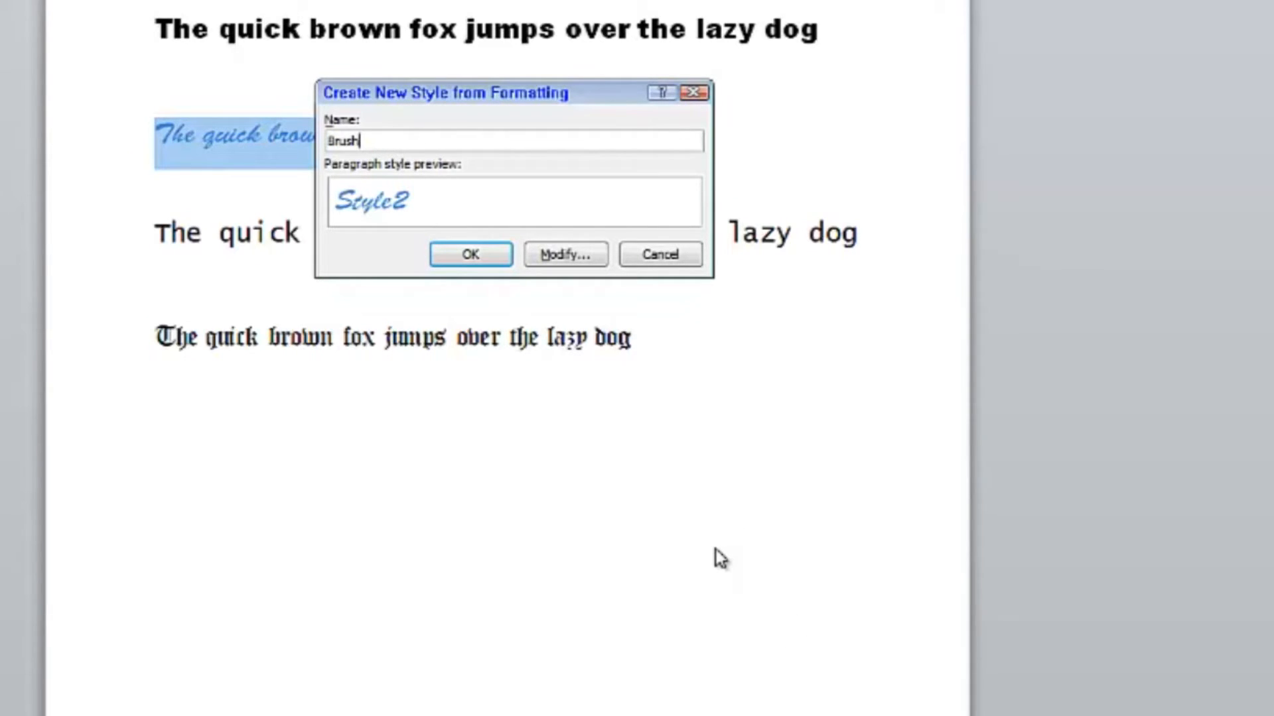
type("Lgt")
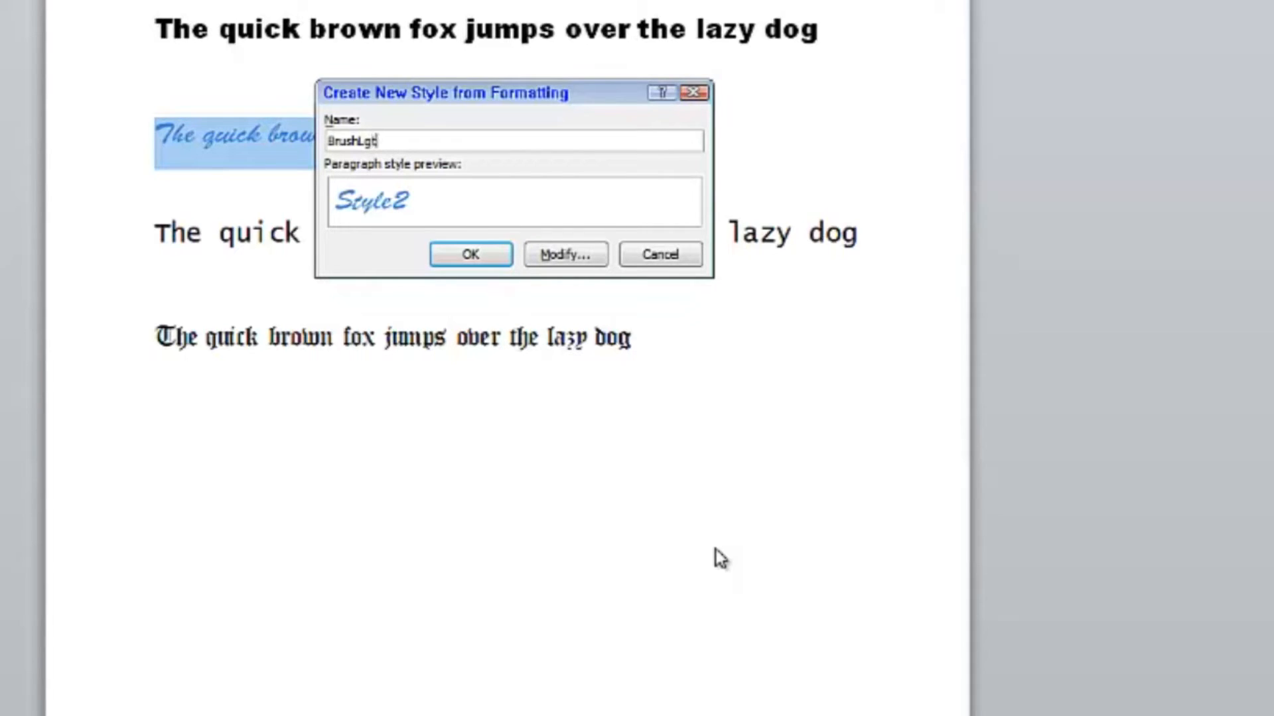
type("Blue")
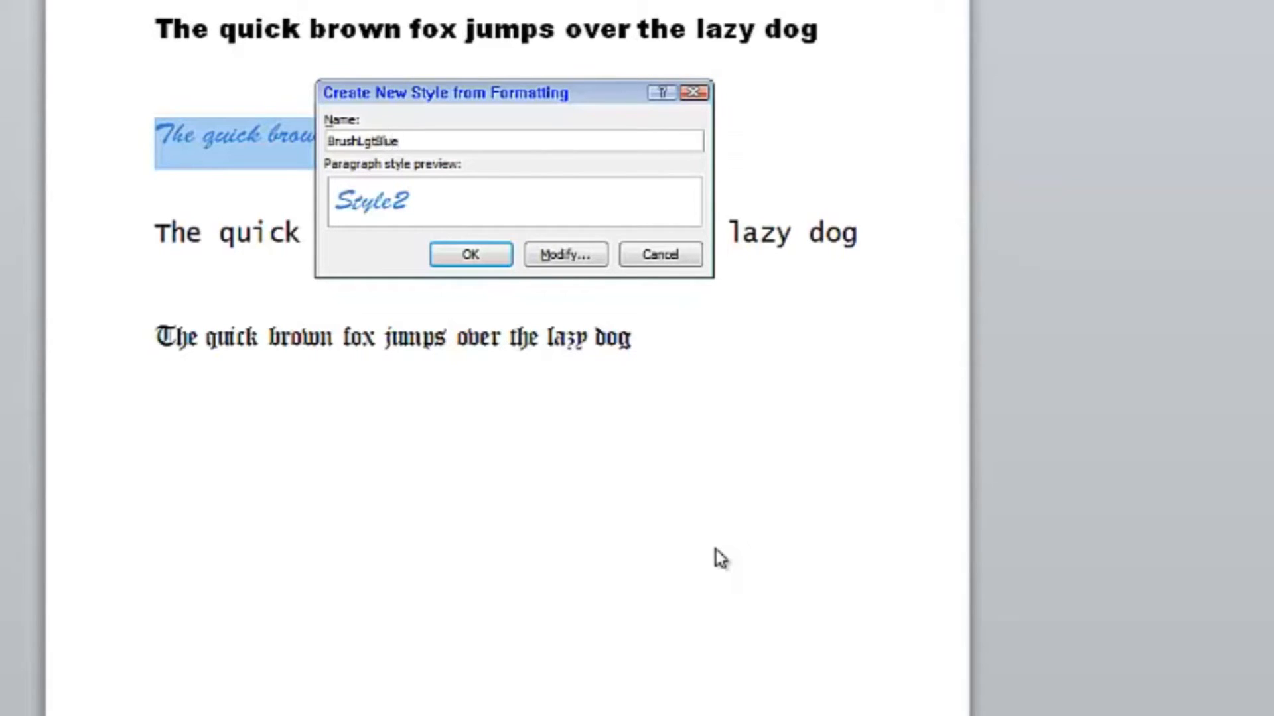
left_click(469, 254)
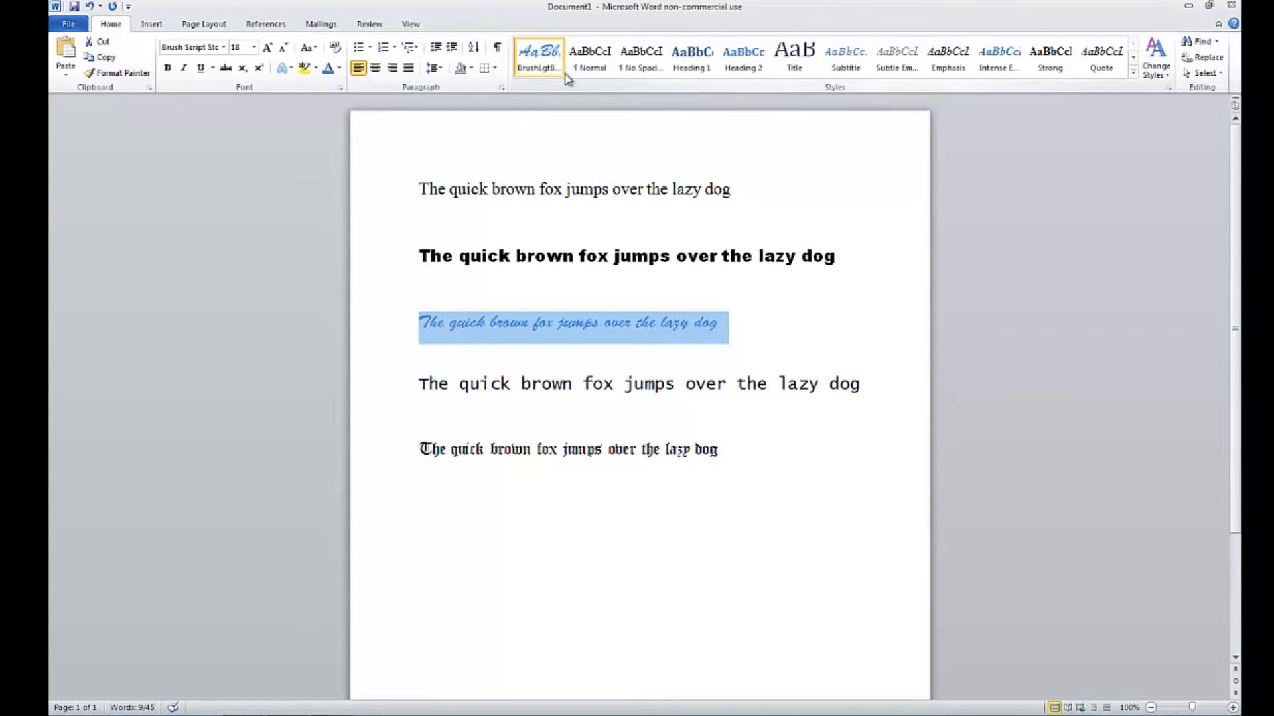
mouse_move(577, 147)
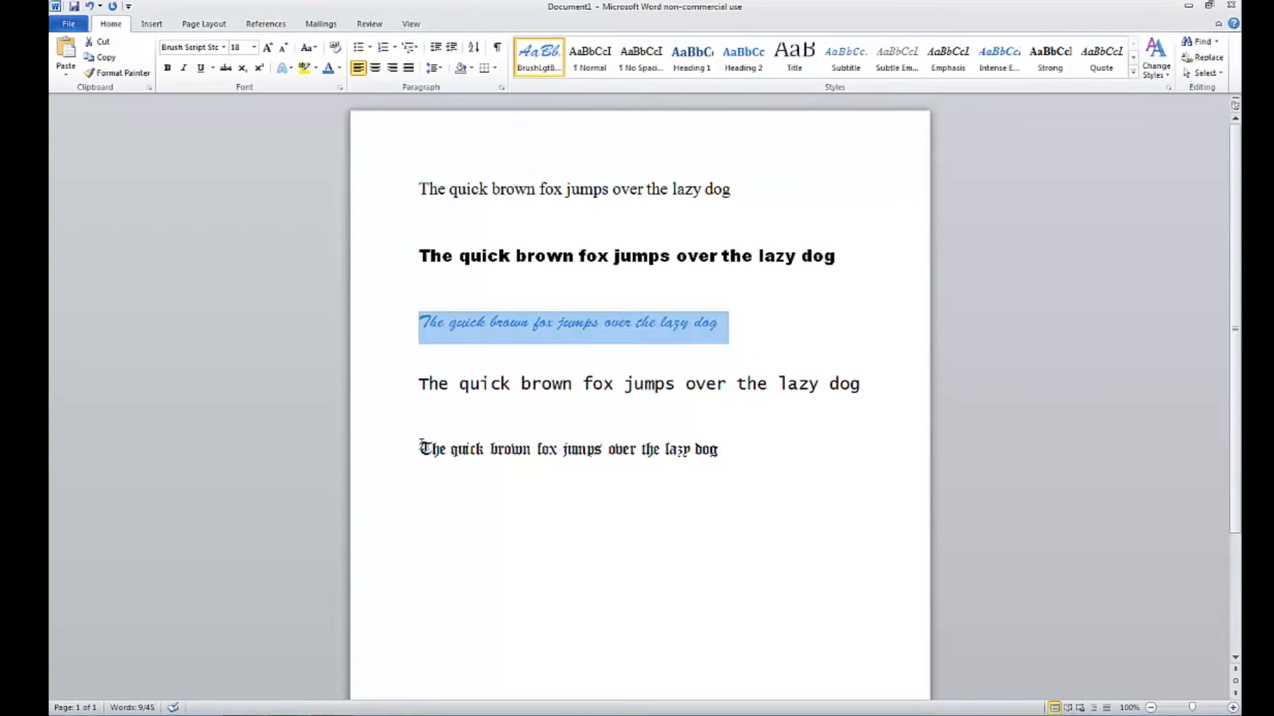
Apply BrushLgtBlue to the Old English fifth line and the Lucida Console fourth line.
left_click(568, 449)
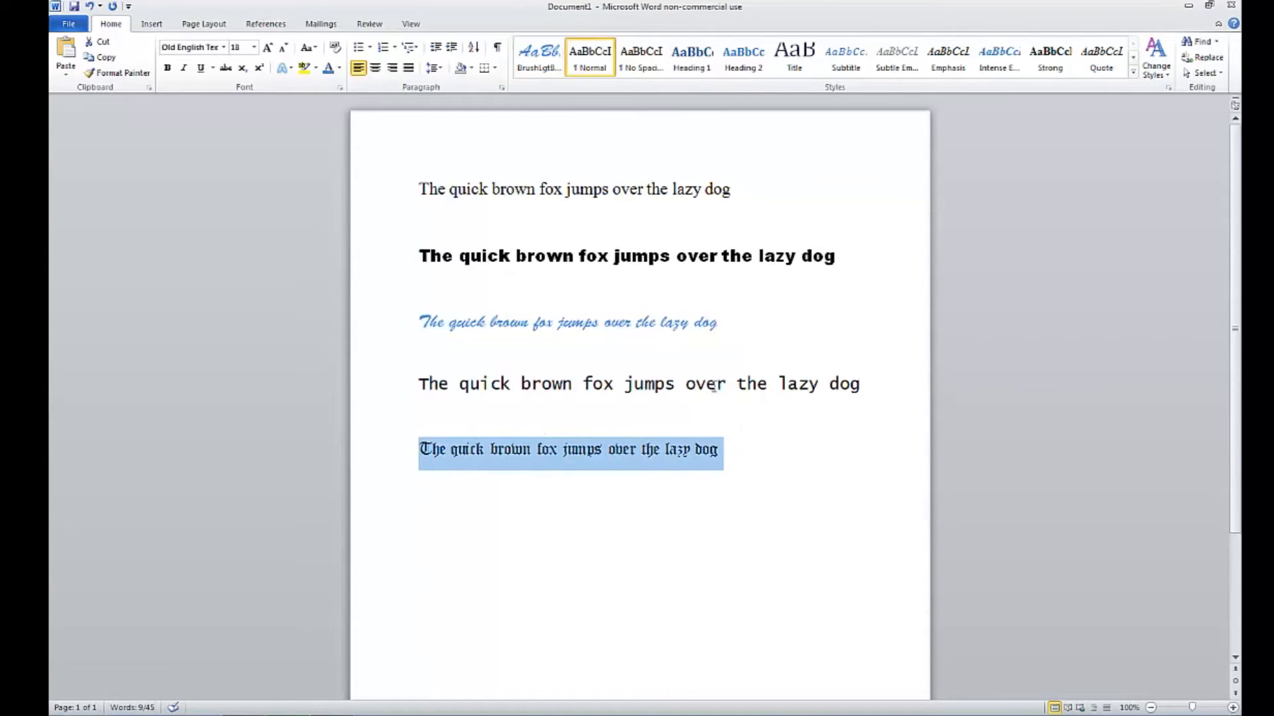
mouse_move(516, 460)
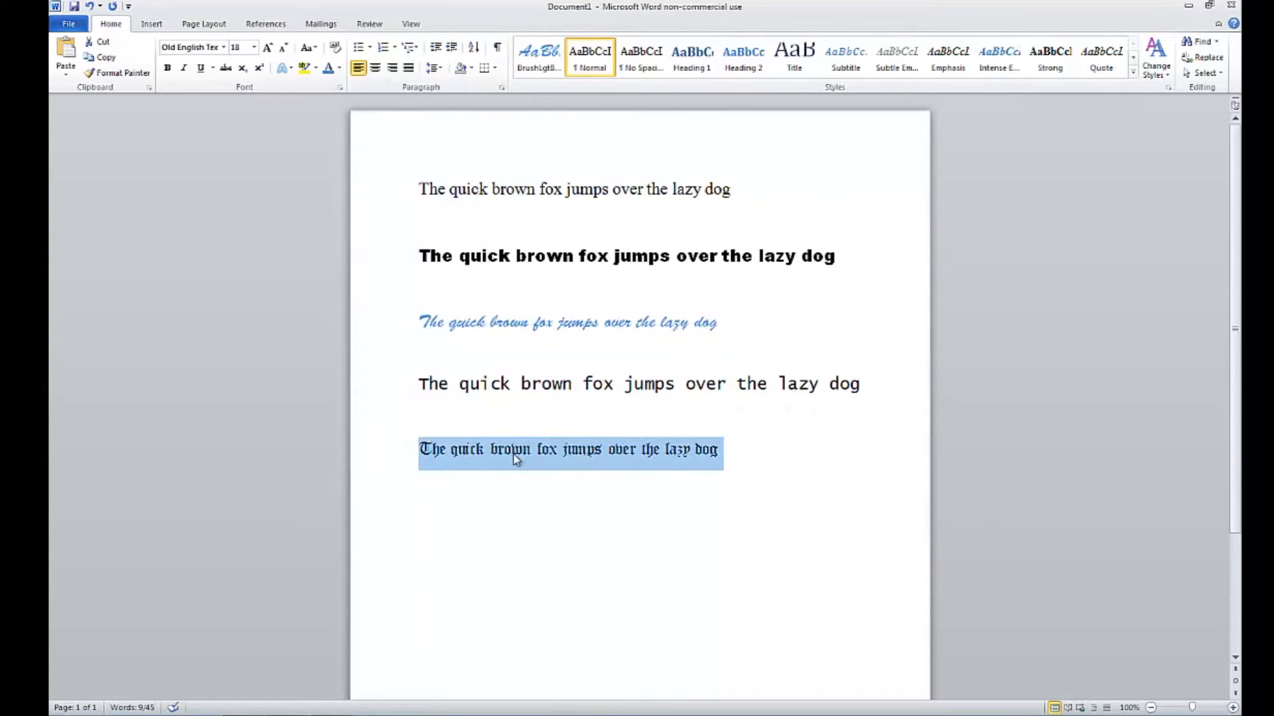
right_click(511, 449)
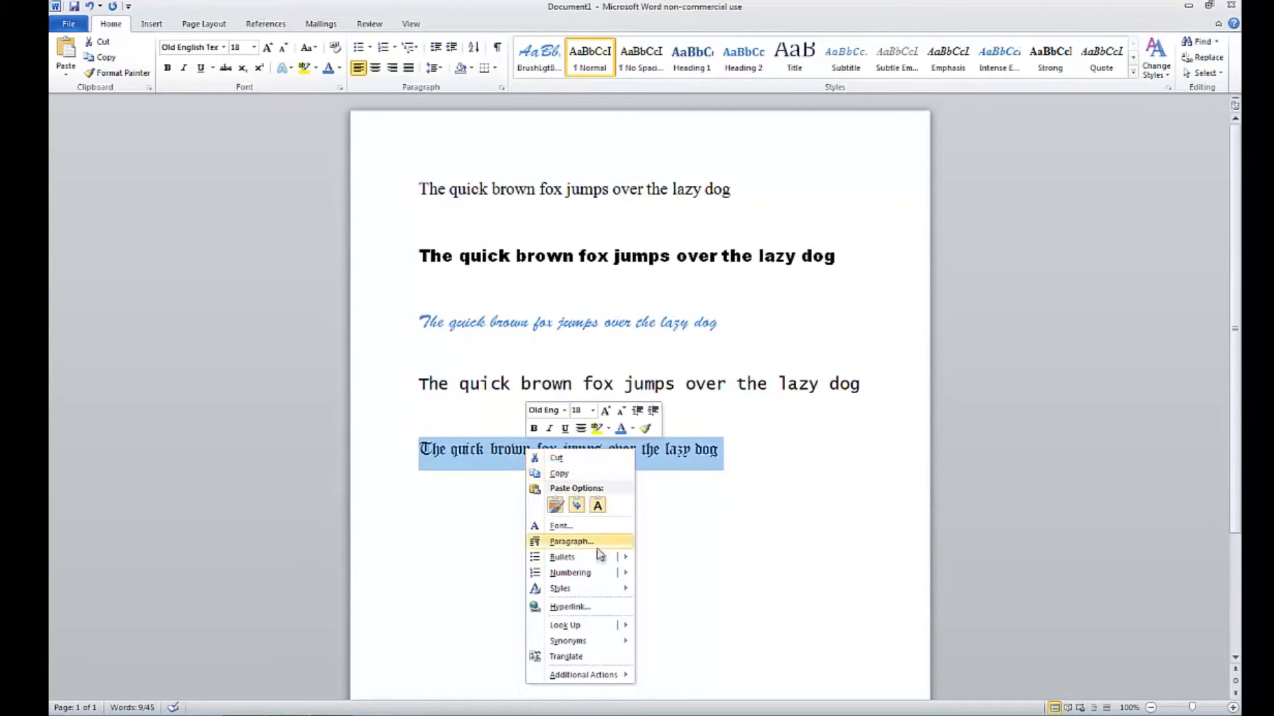
left_click(560, 588)
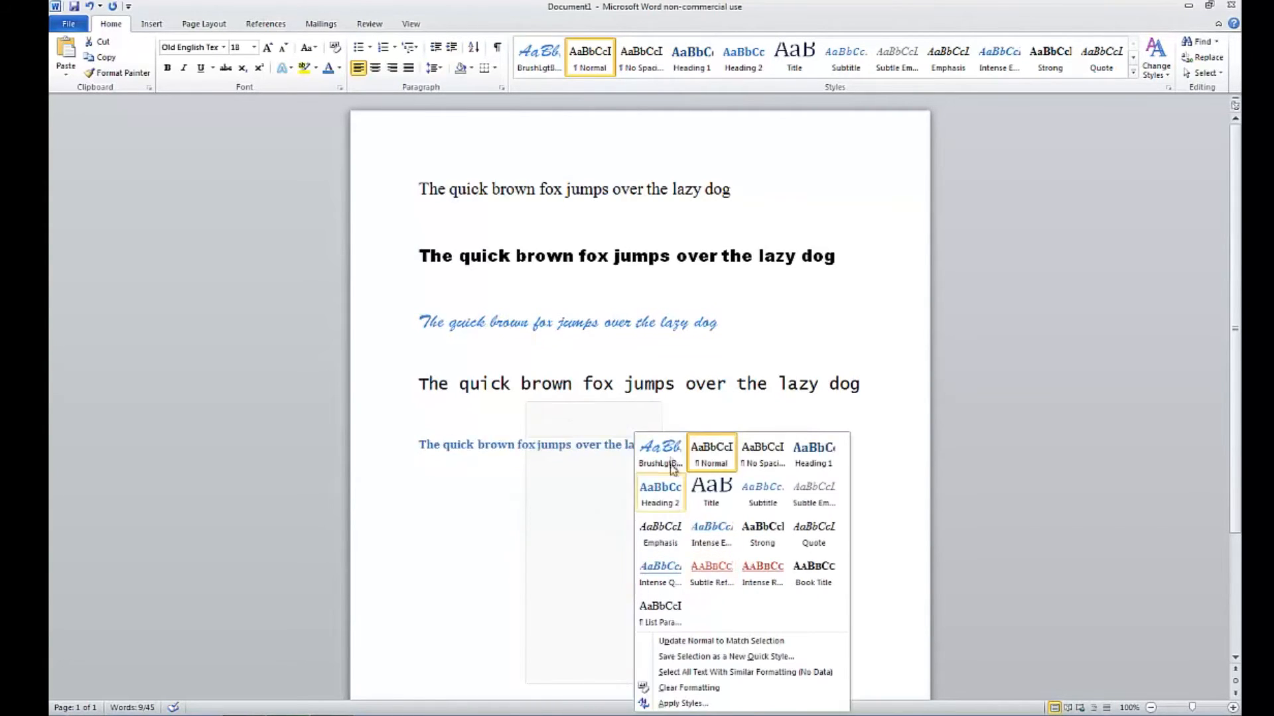
left_click(658, 452)
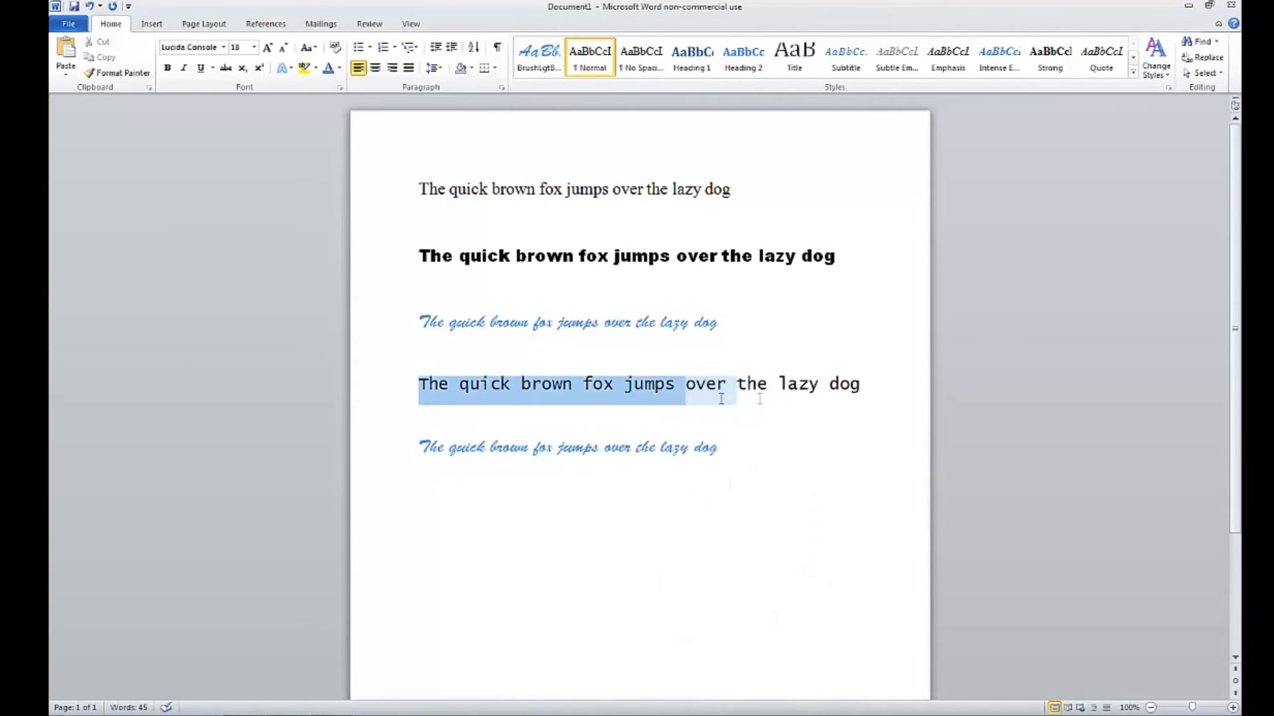
left_click(538, 57)
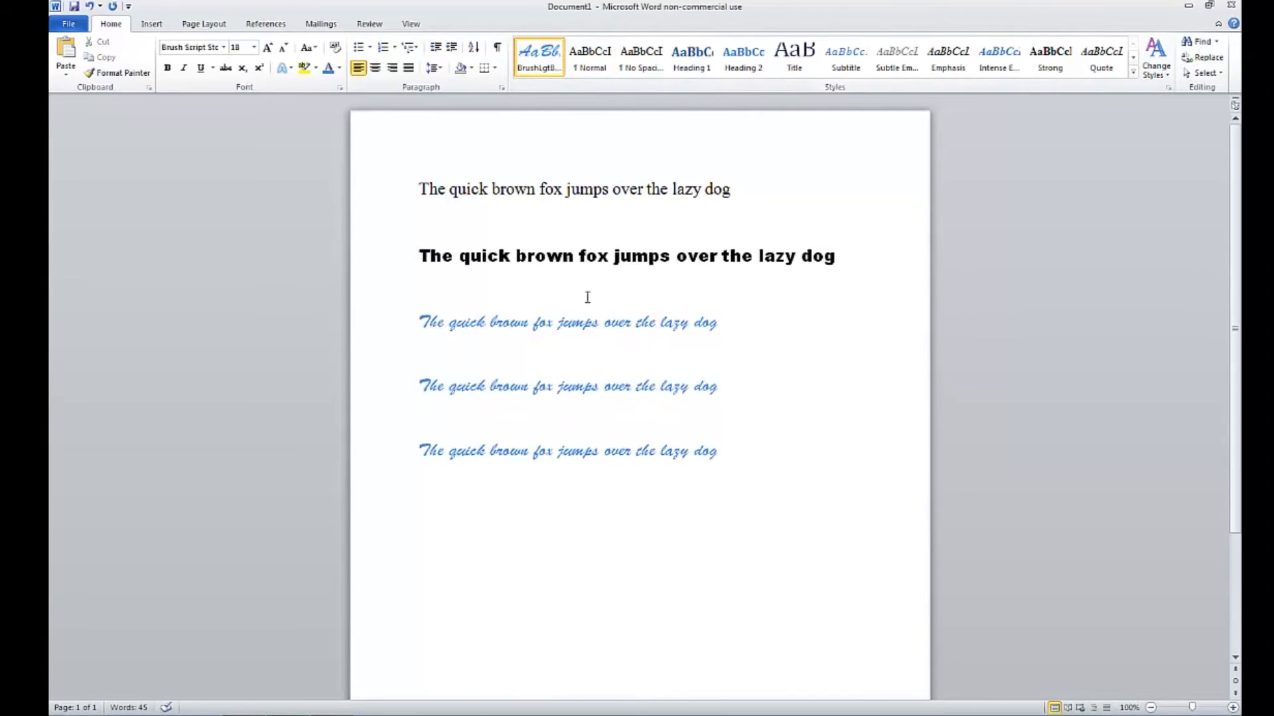
left_click(420, 322)
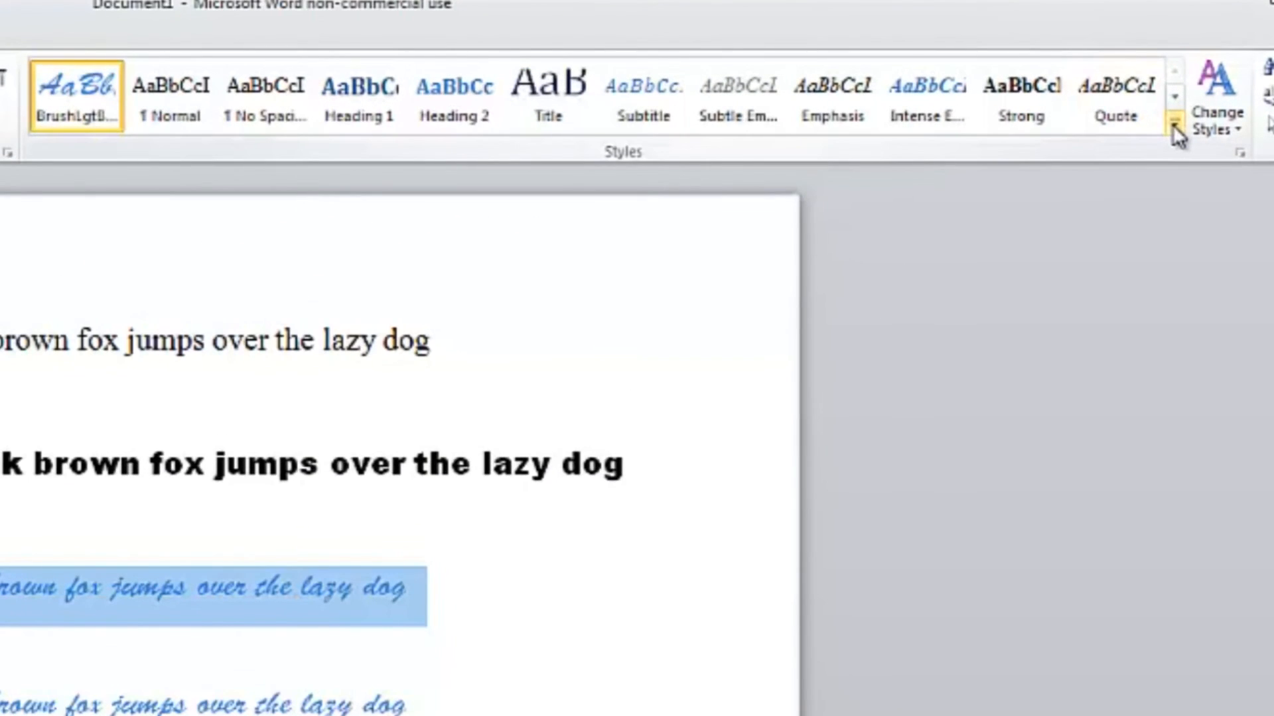
mouse_move(1176, 122)
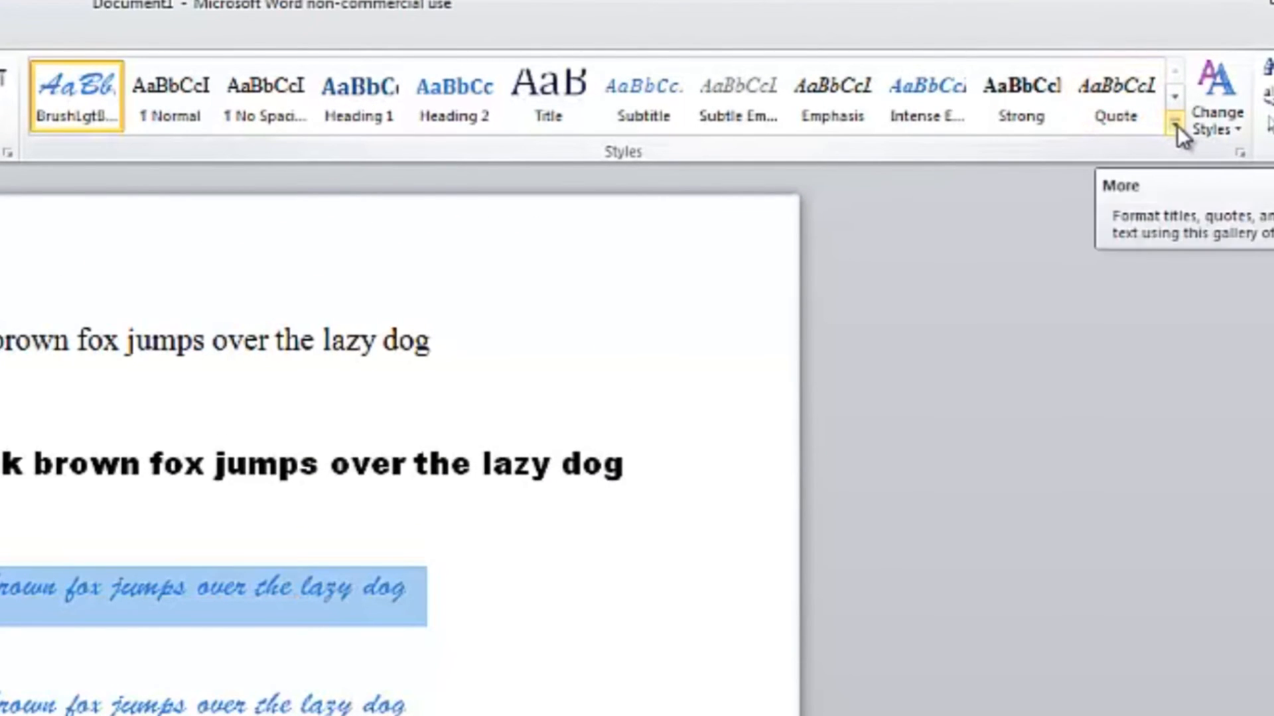
left_click(1176, 134)
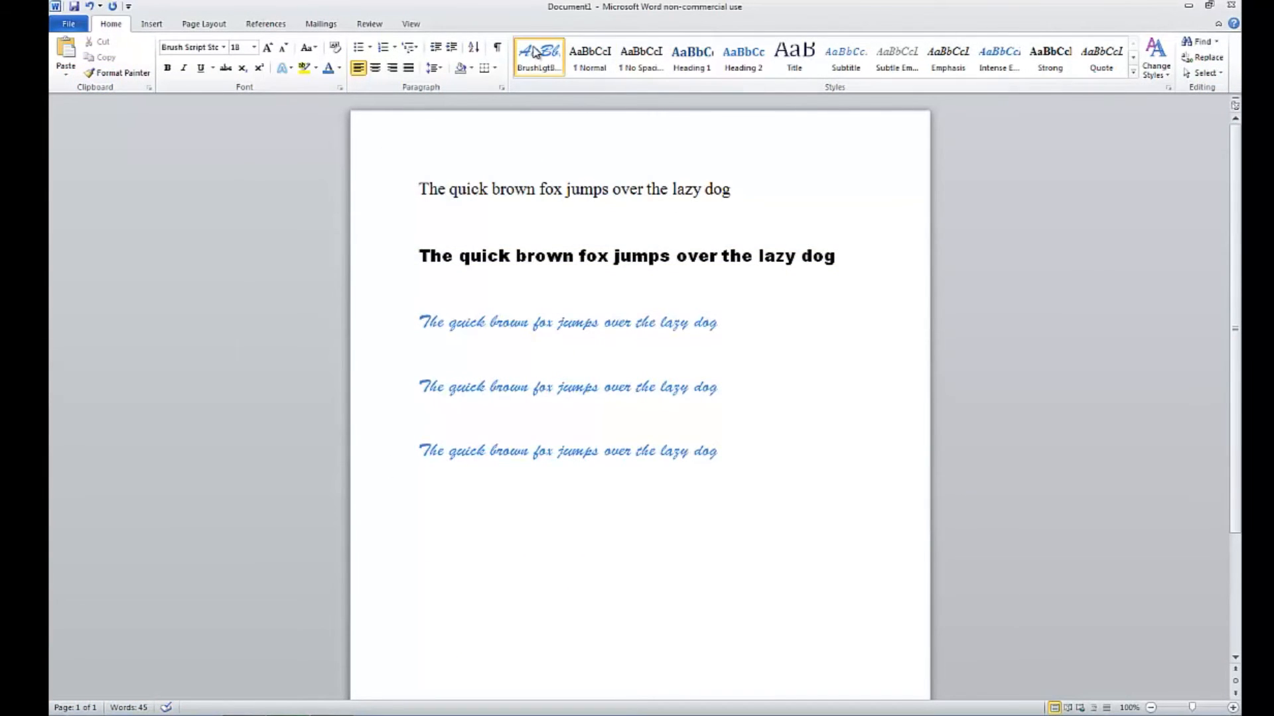
right_click(539, 57)
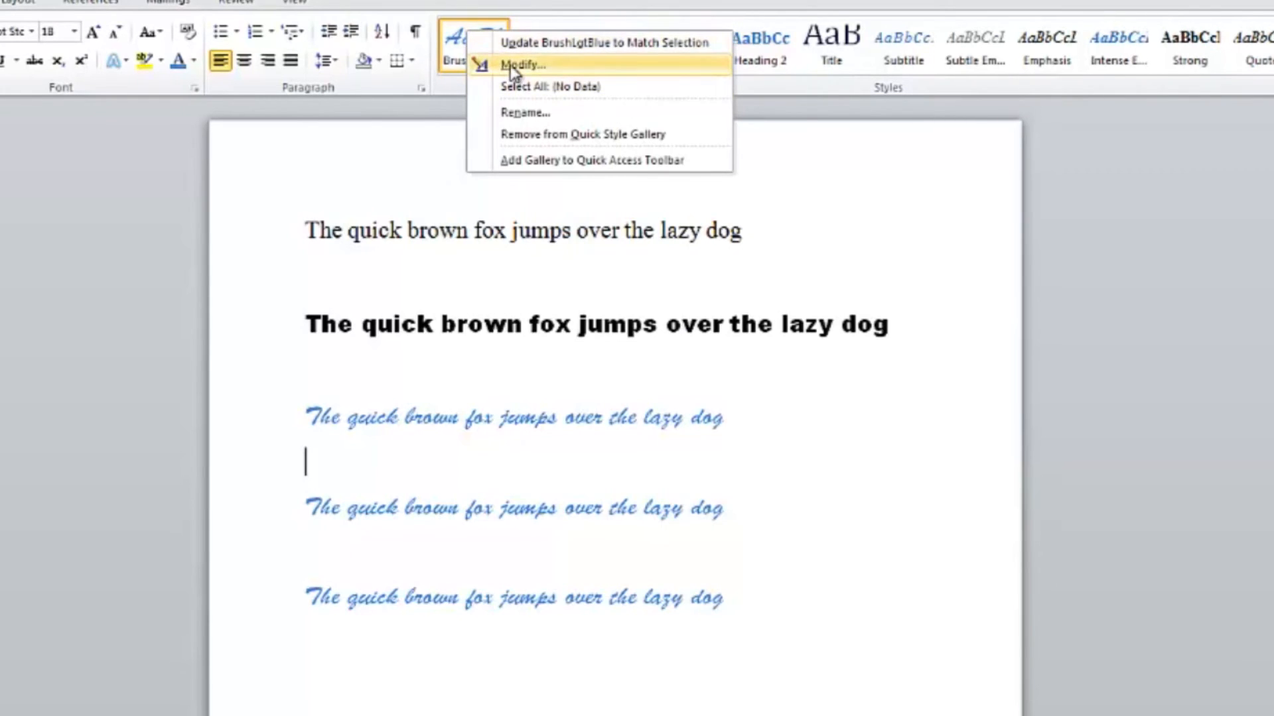
left_click(524, 65)
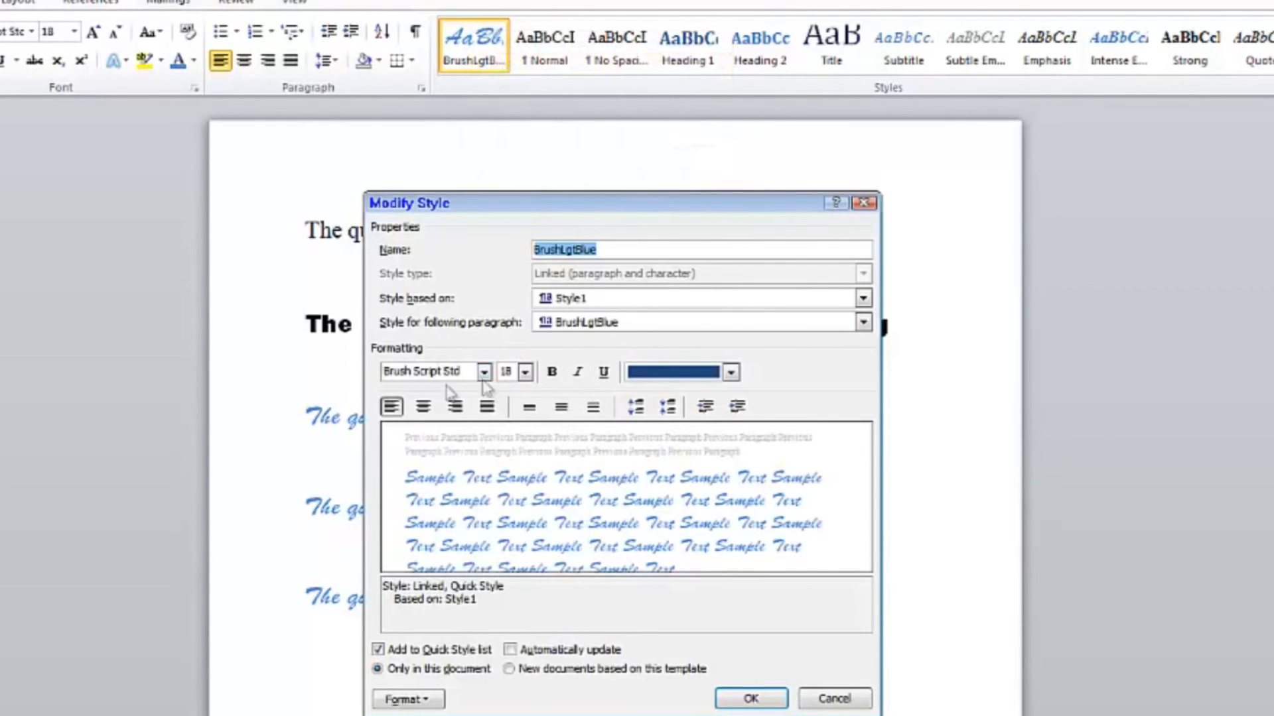
left_click(525, 372)
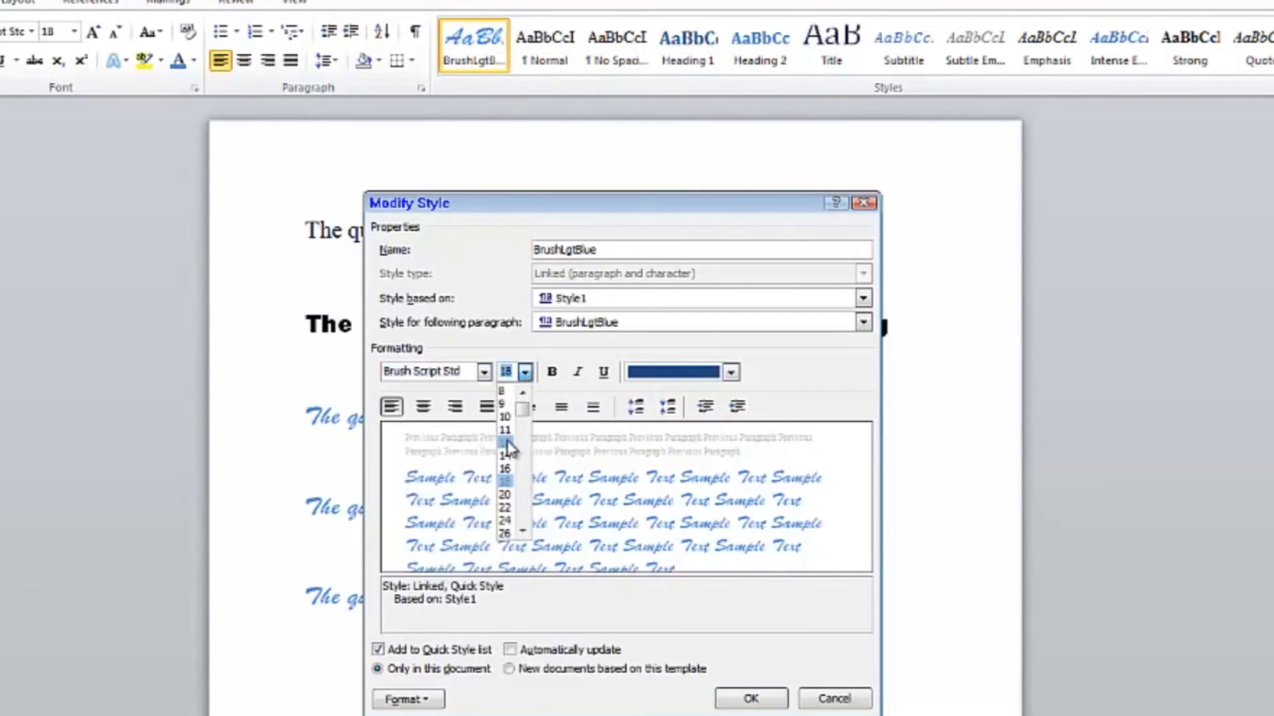
left_click(730, 373)
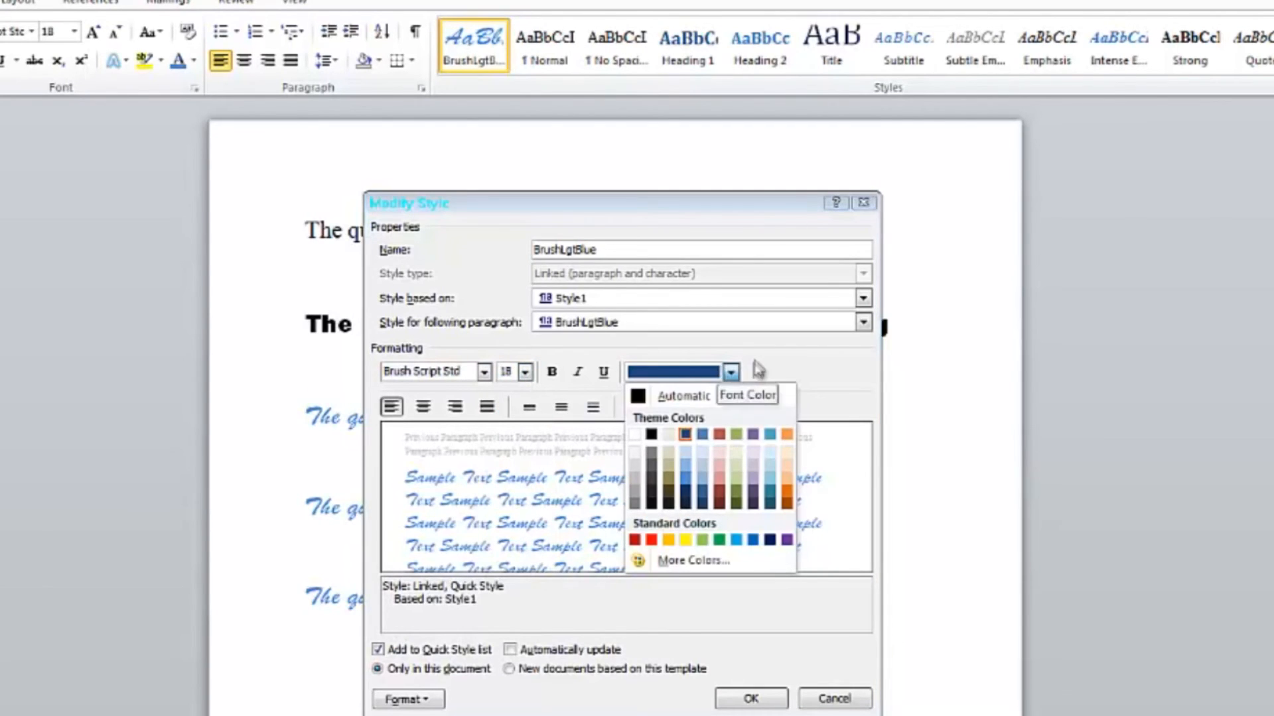
left_click(749, 699)
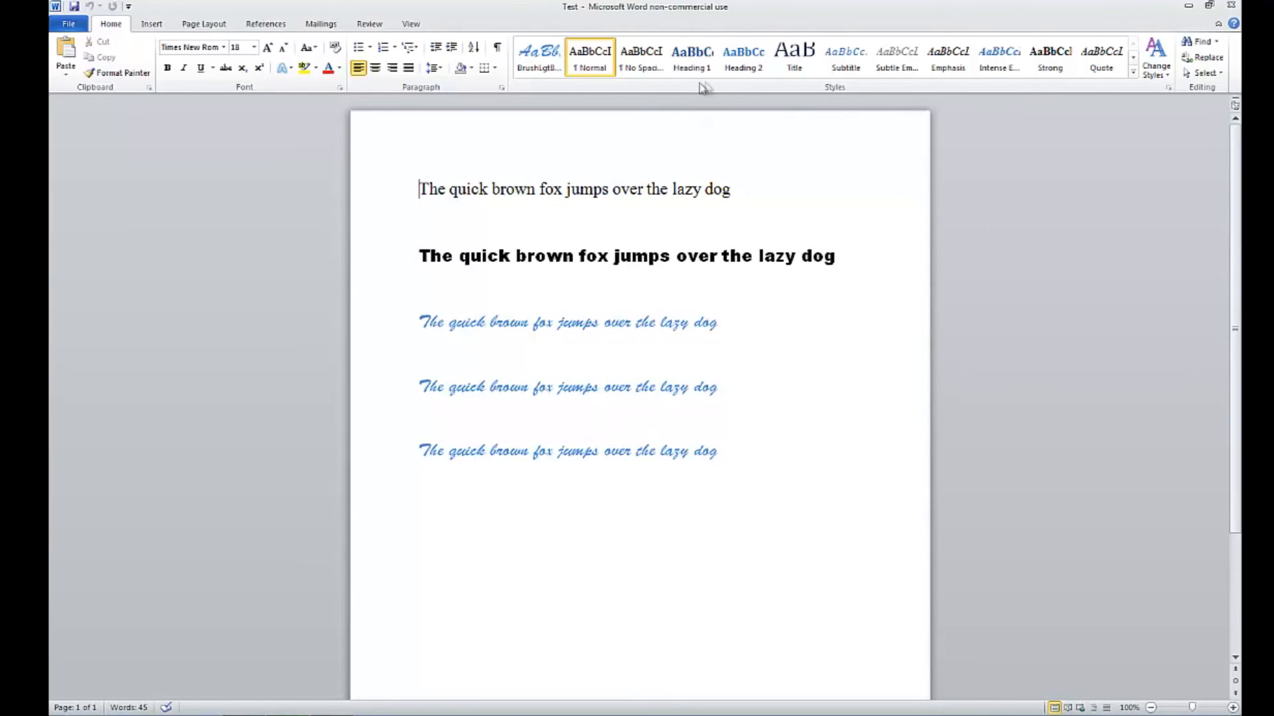
mouse_move(836, 130)
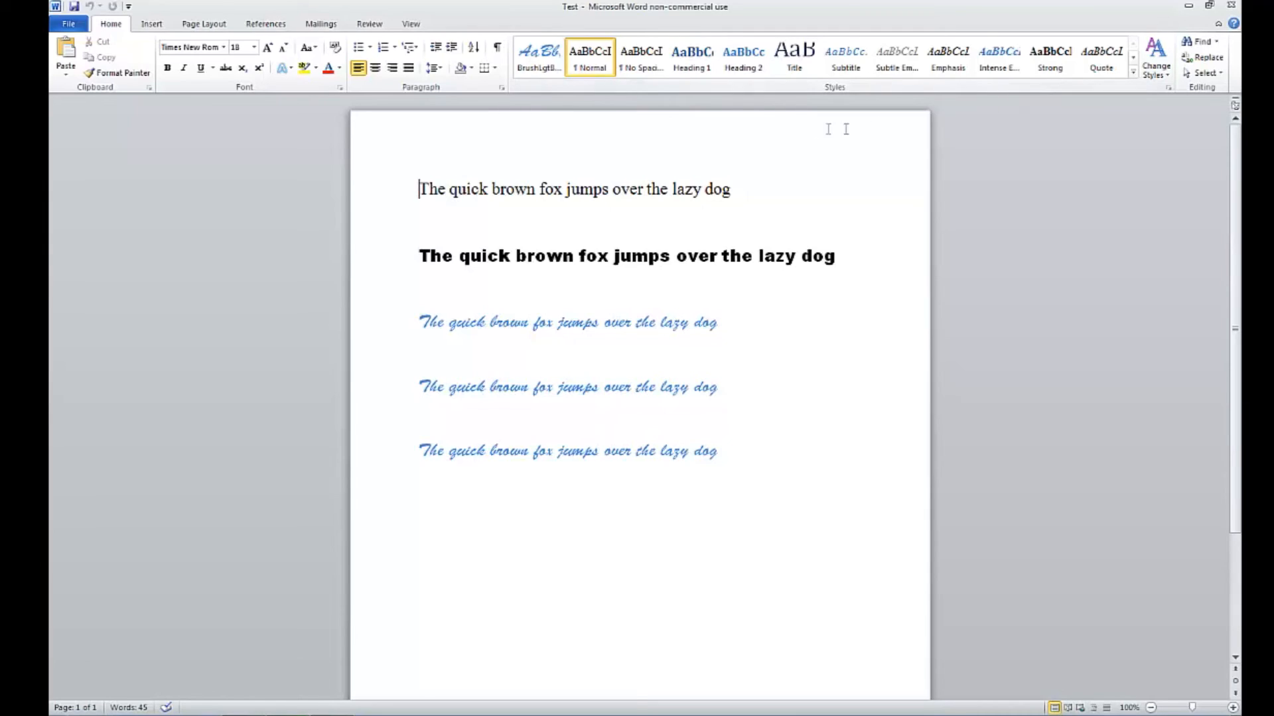
mouse_move(658, 97)
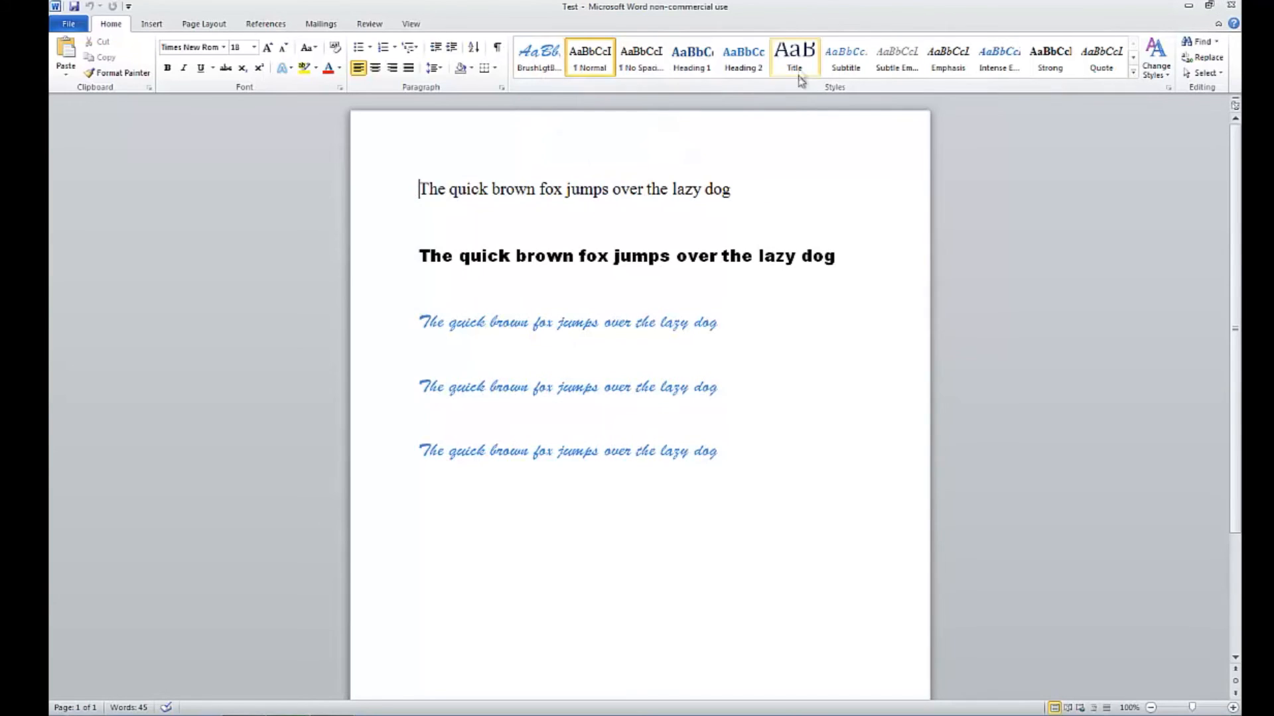
Bring up the context menu for BrushLgtBlue in the Styles gallery.
right_click(538, 53)
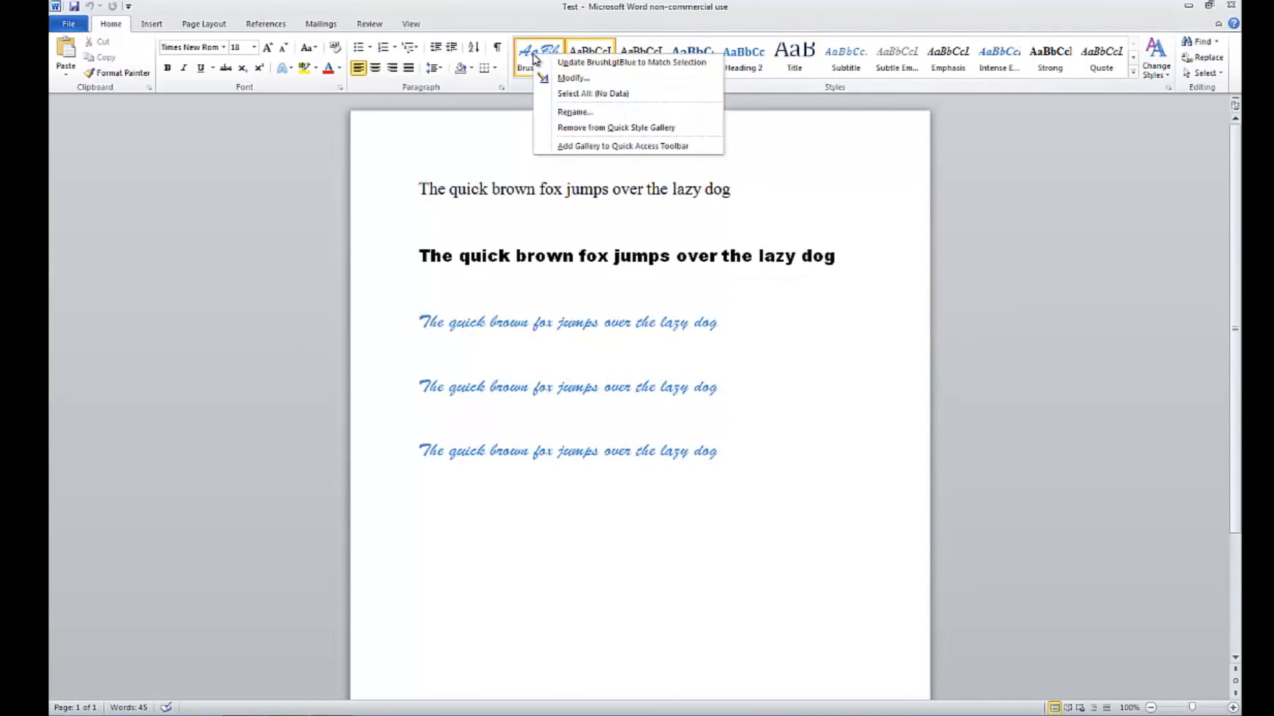
mouse_move(584, 111)
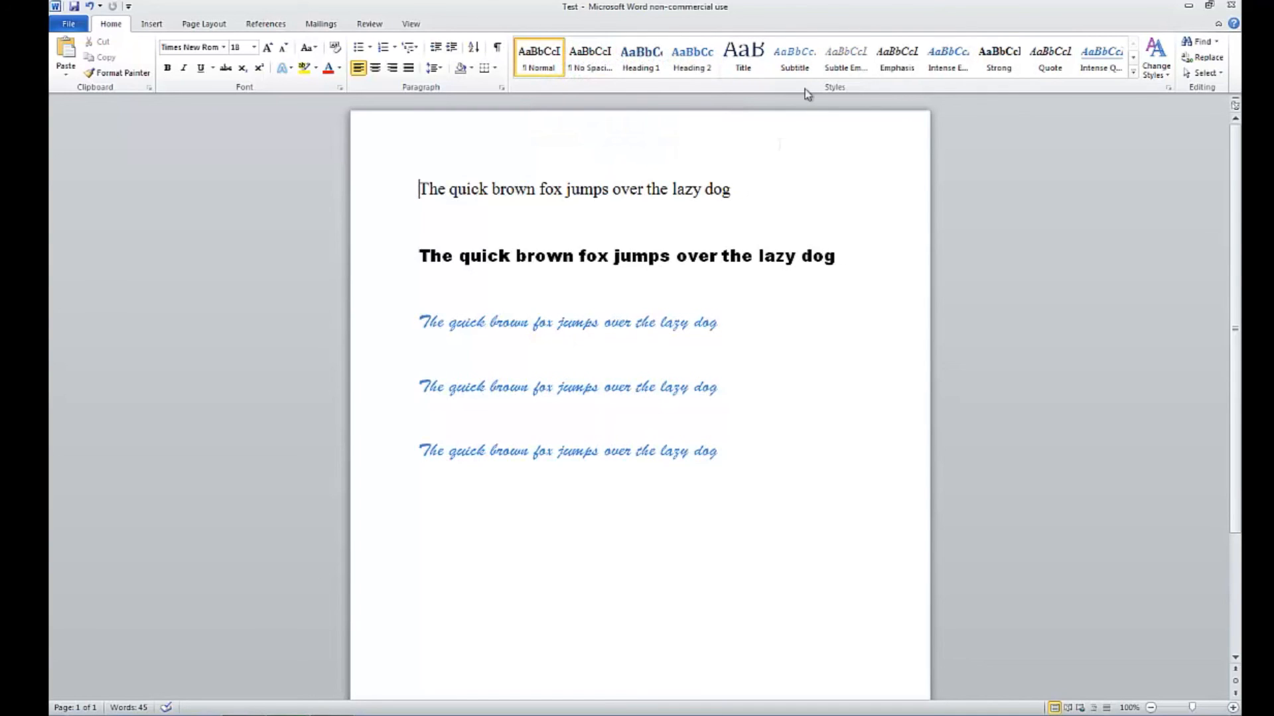
mouse_move(748, 123)
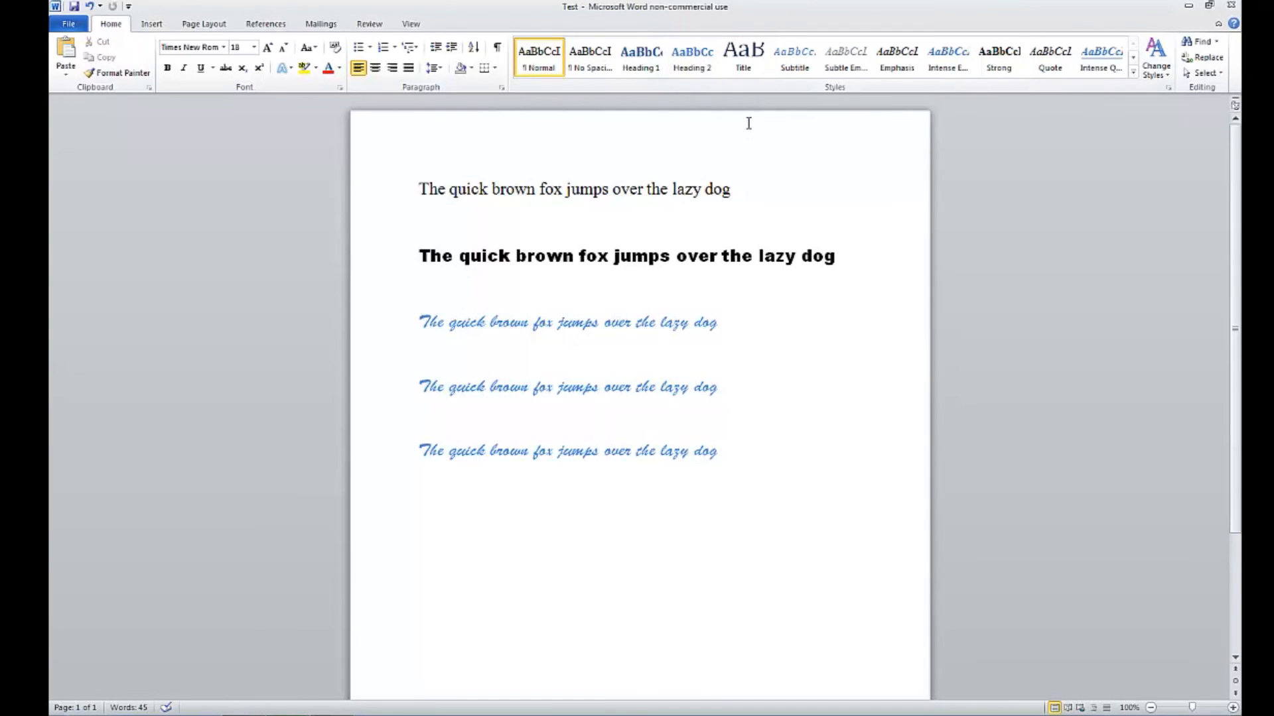
mouse_move(753, 154)
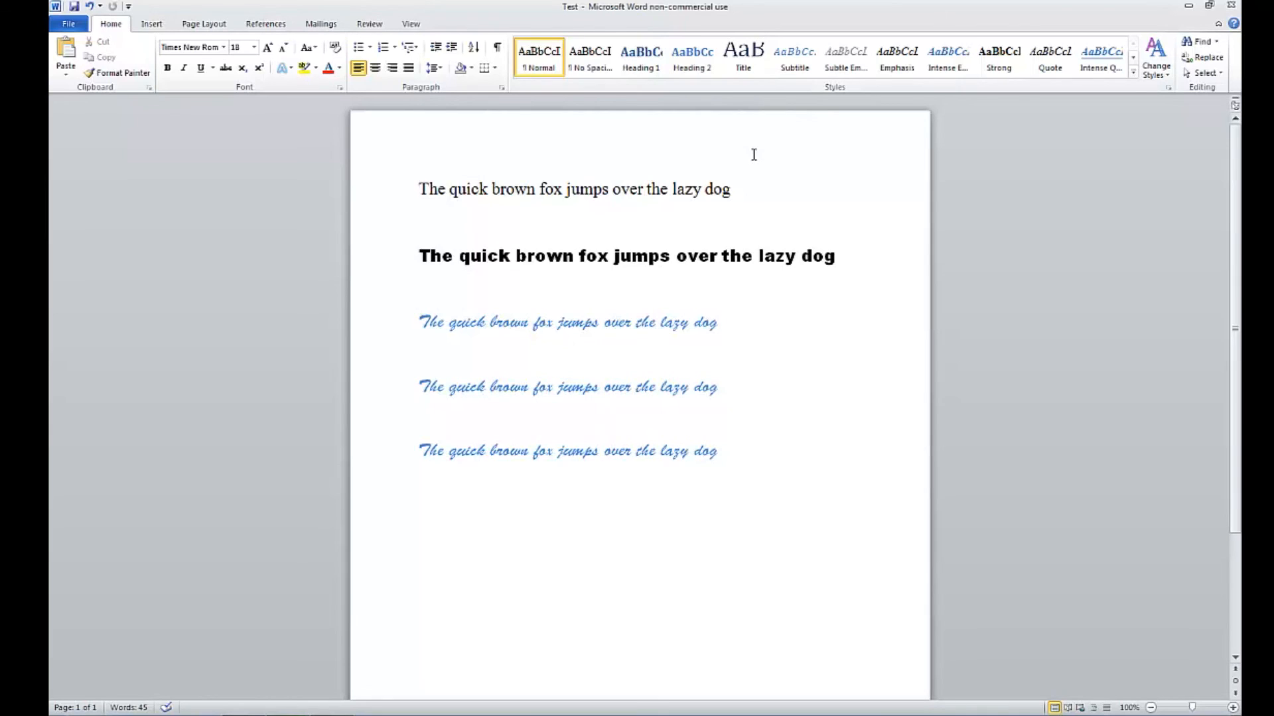